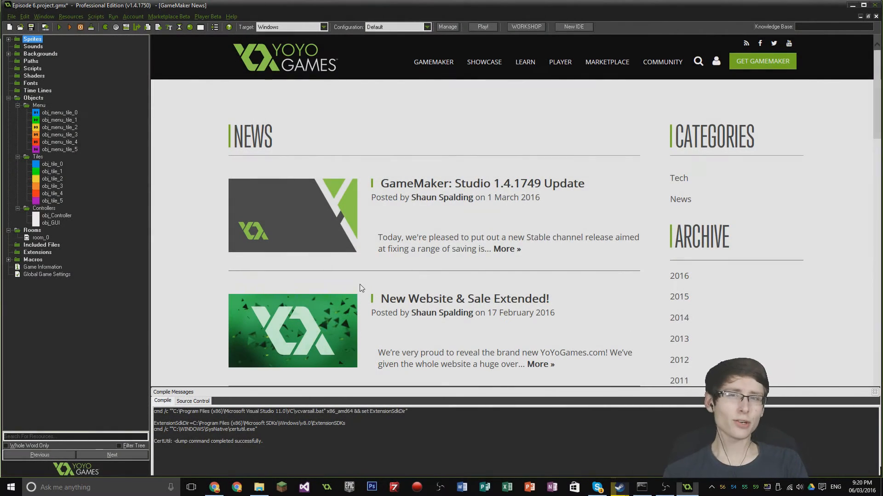
mouse_move(381, 289)
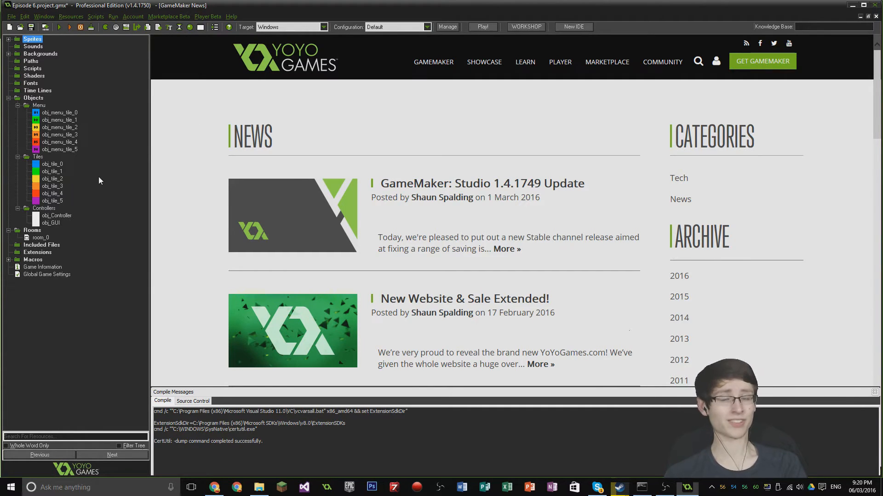
mouse_move(71, 54)
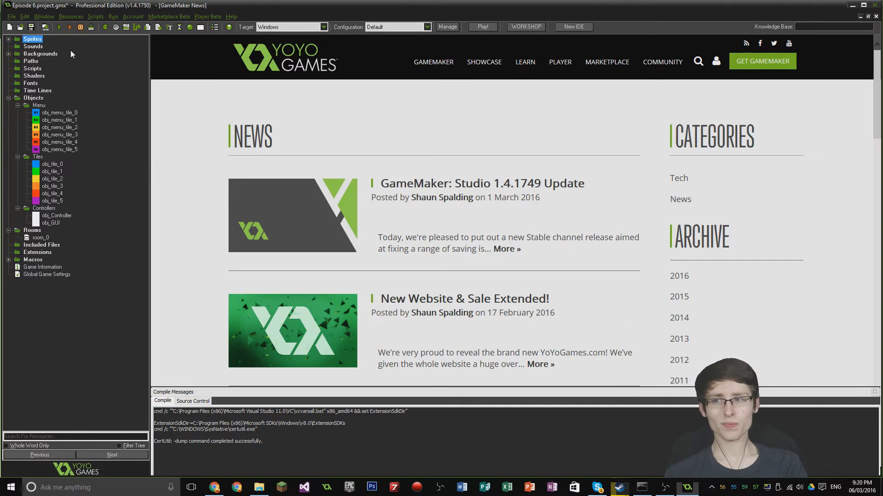
mouse_move(60, 26)
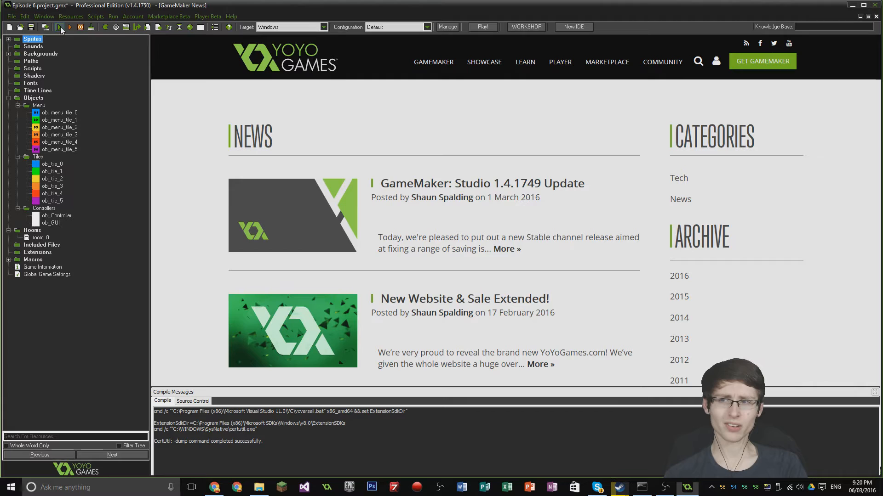
Run the game once, then give obj_GUI a Draw End event with an empty code action
left_click(61, 26)
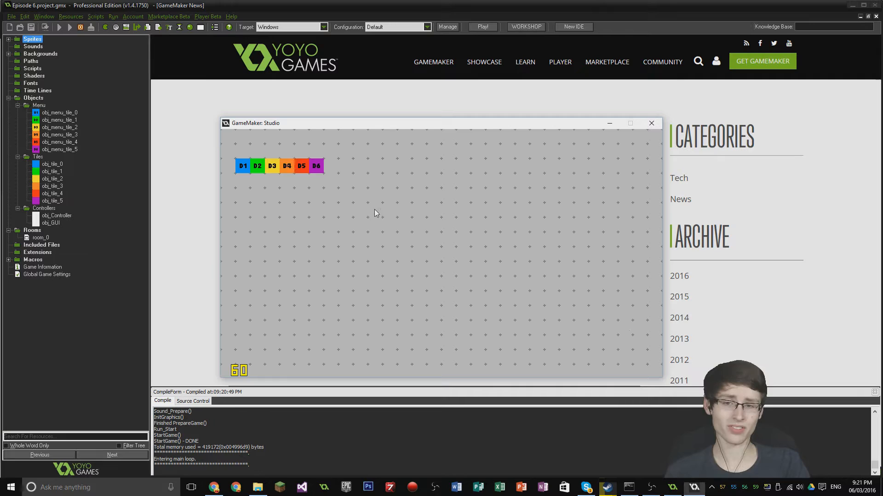
mouse_move(318, 199)
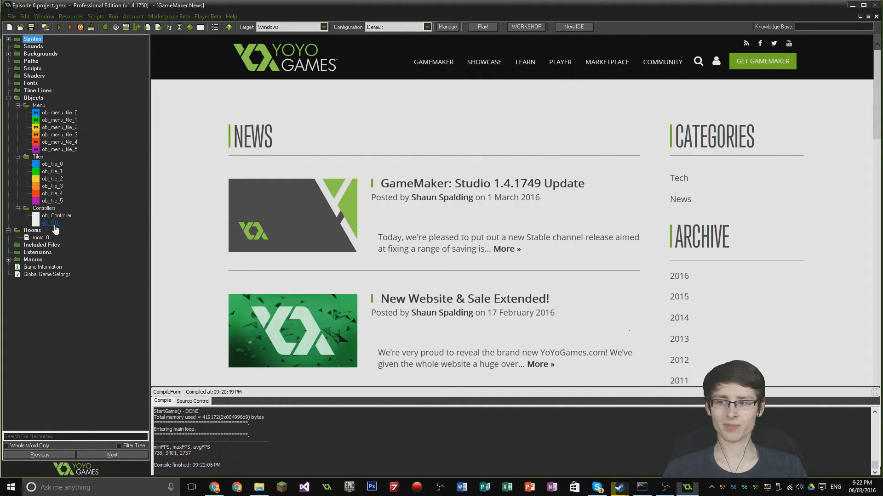
left_click(50, 223)
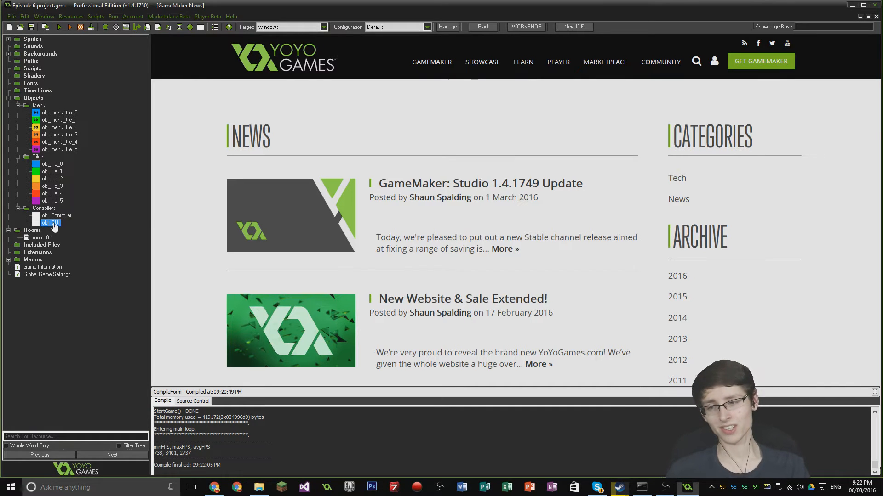
double_click(50, 223)
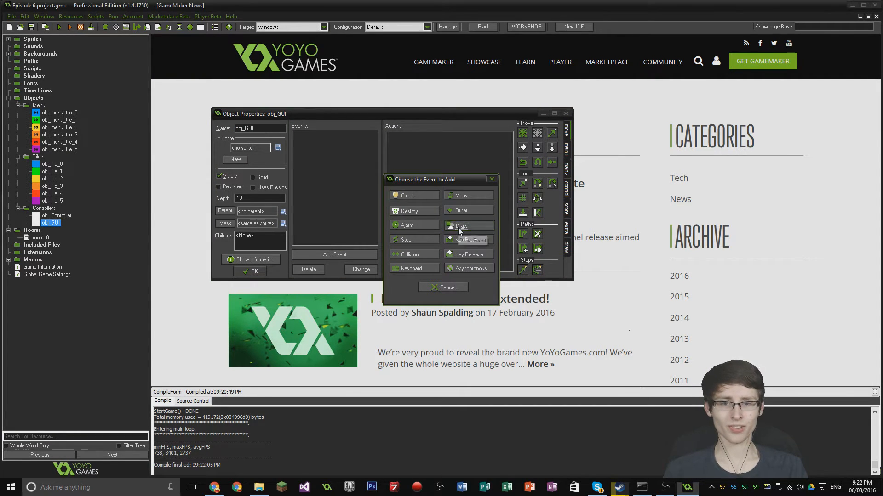
left_click(462, 225)
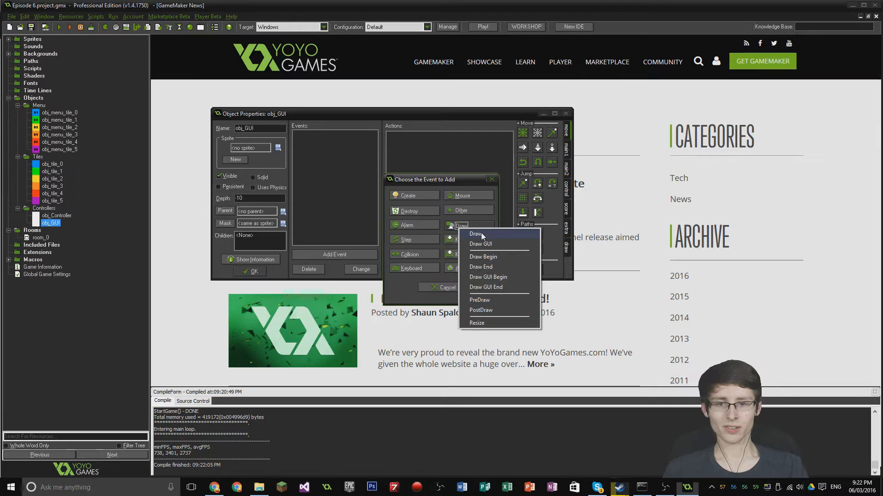
mouse_move(480, 244)
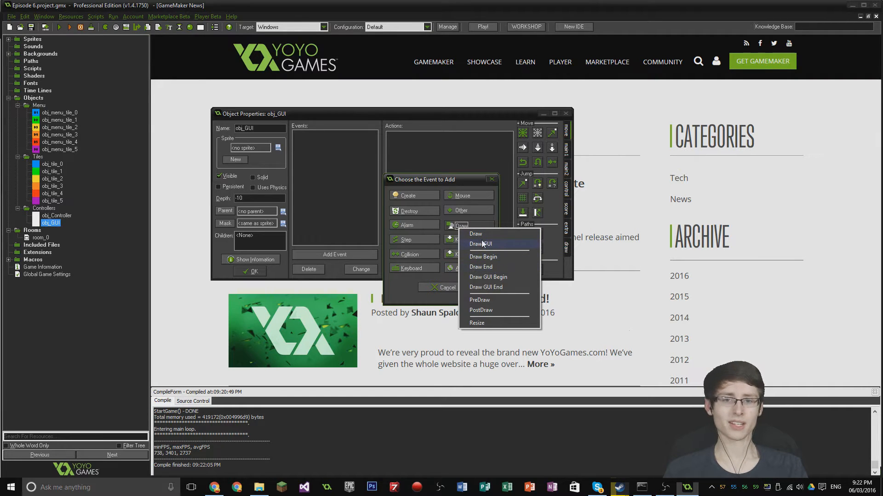
mouse_move(491, 267)
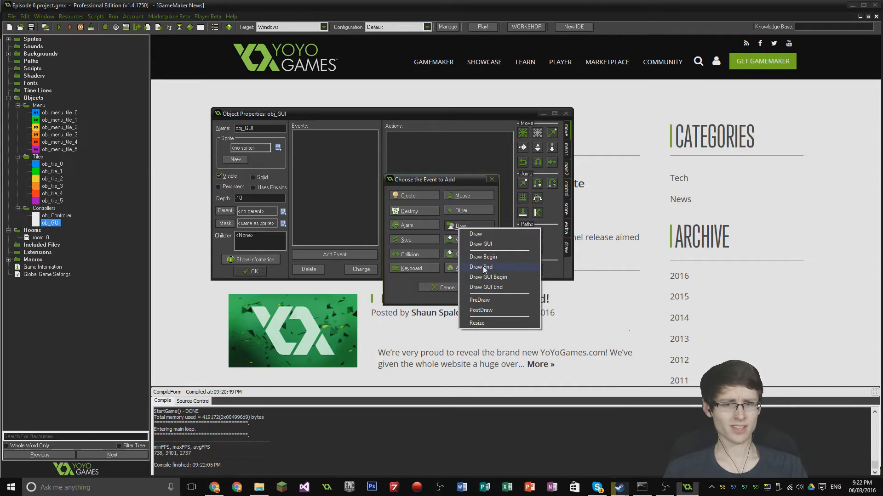
left_click(480, 267)
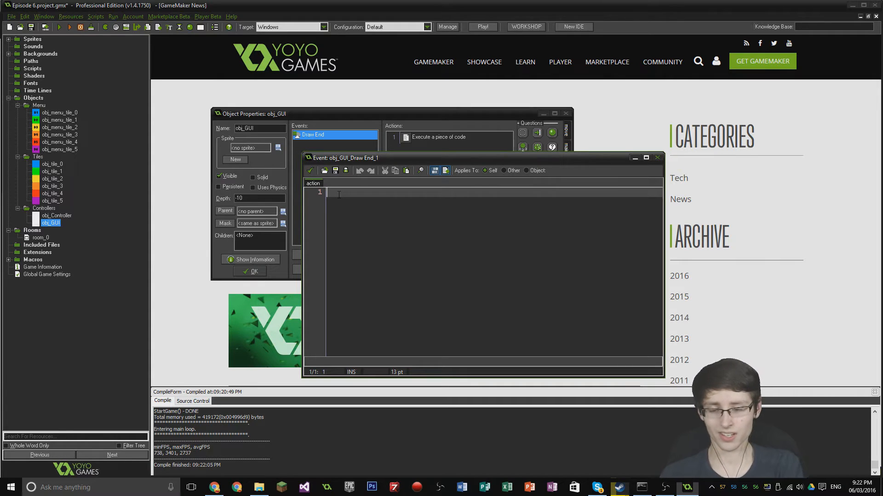
Write draw_text(16,16, "Tiles Placed: in obj_GUI's Draw End code
type("d")
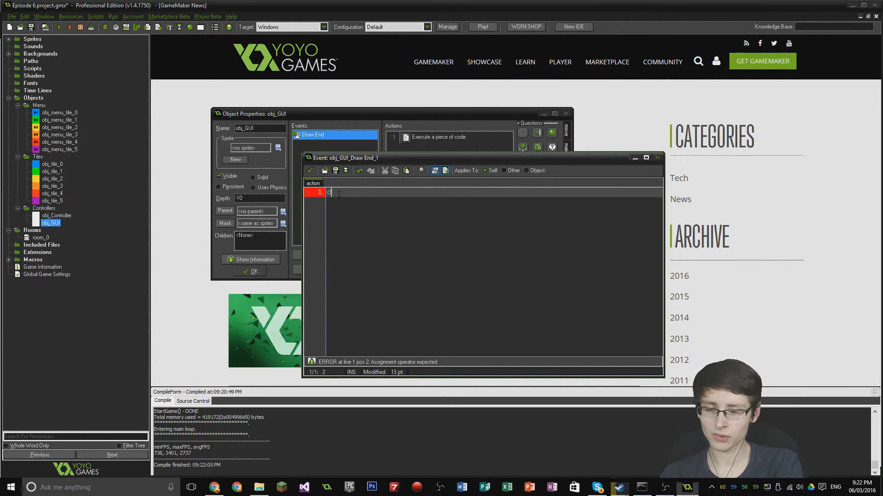
type("raw_text")
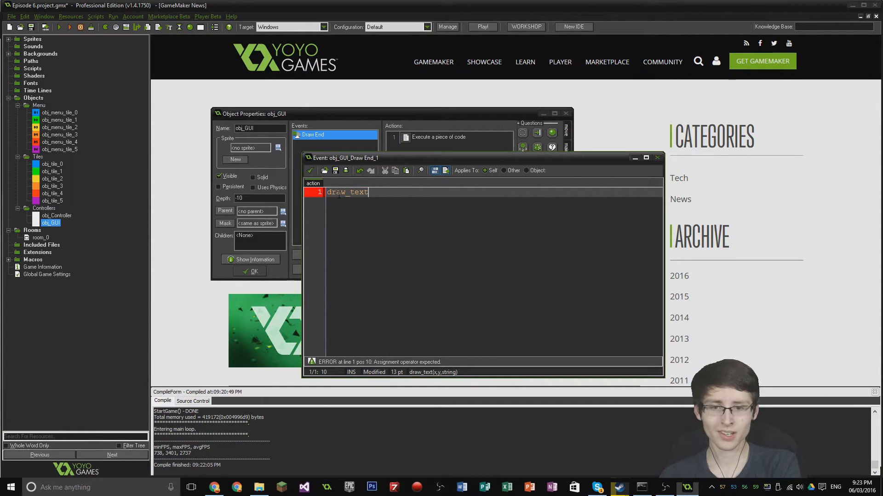
type("(")
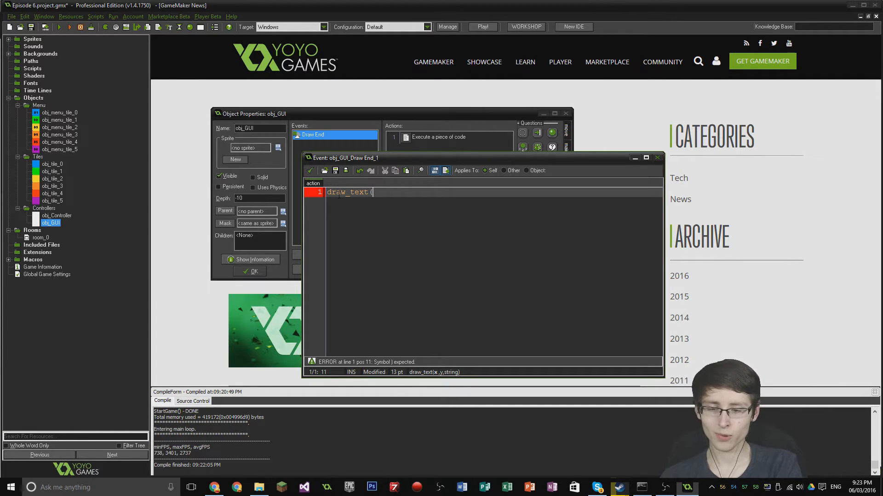
type("16")
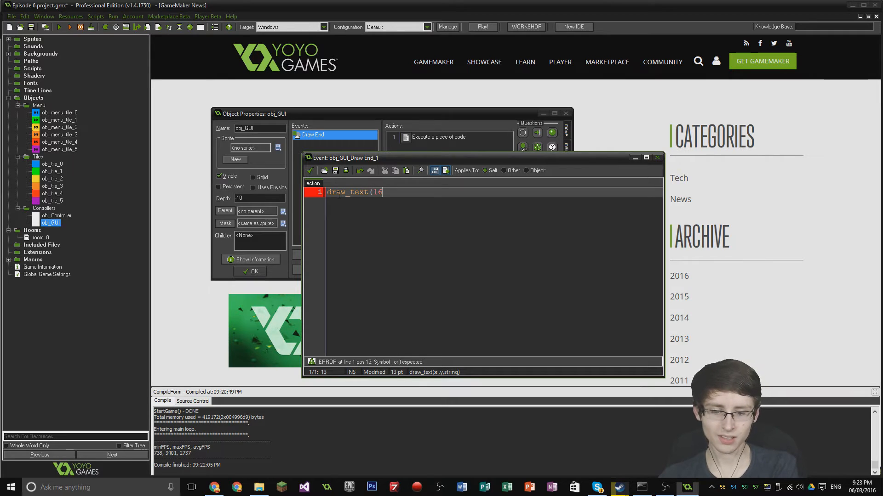
type(",")
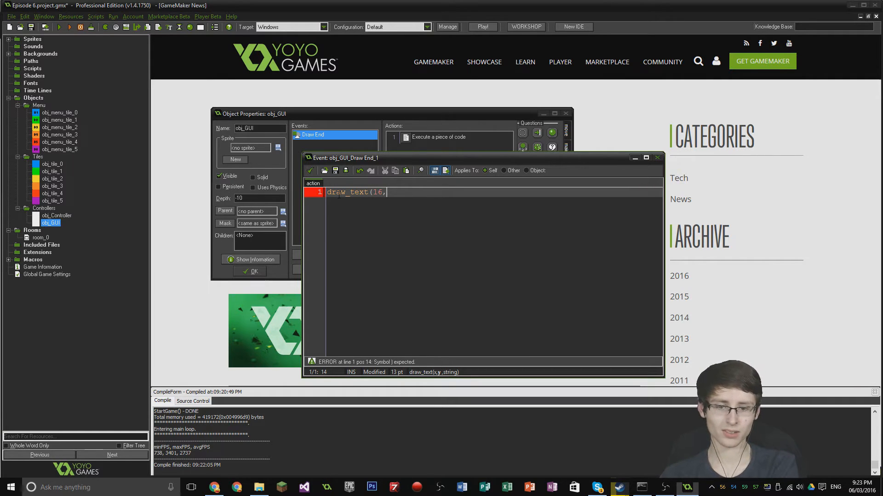
type("16")
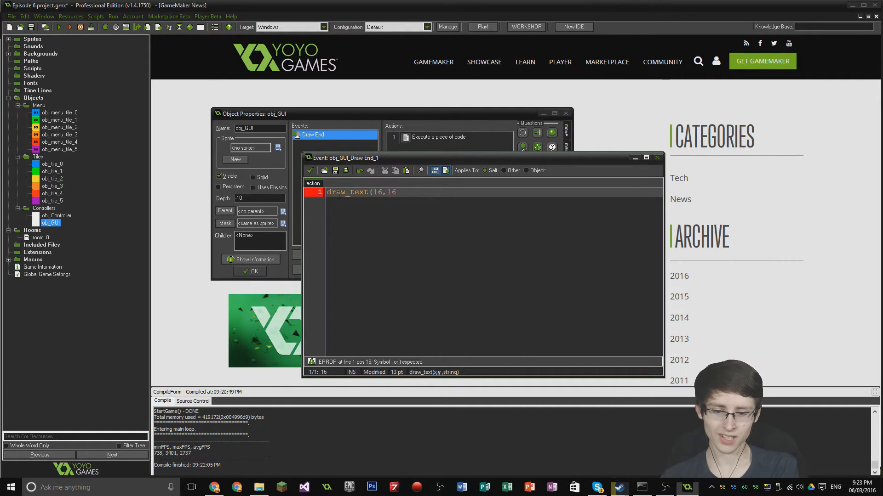
type(",")
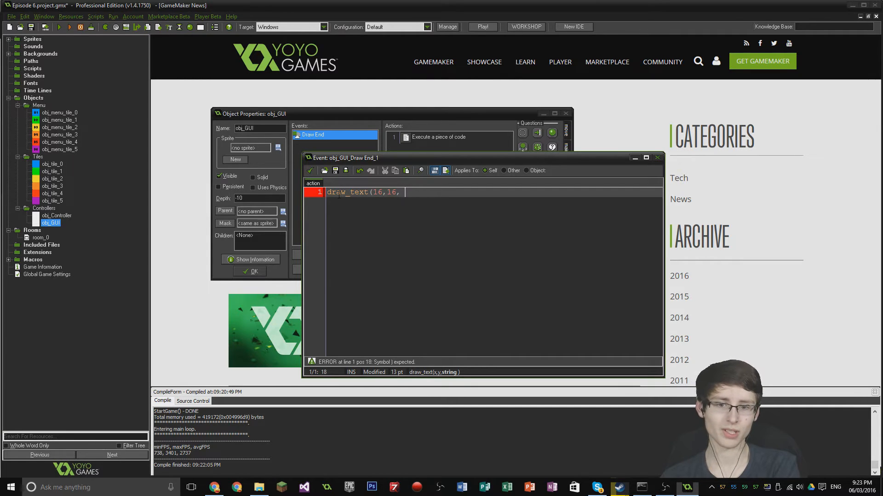
type("\"")
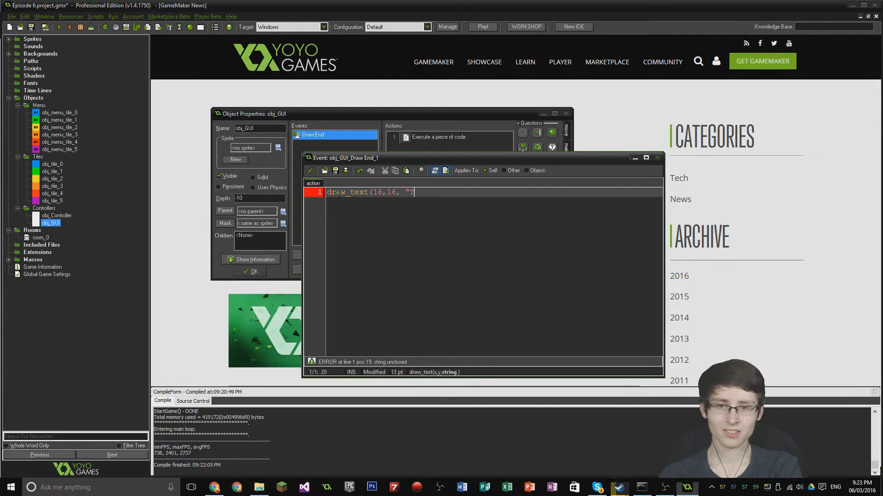
type("Tiles Plac")
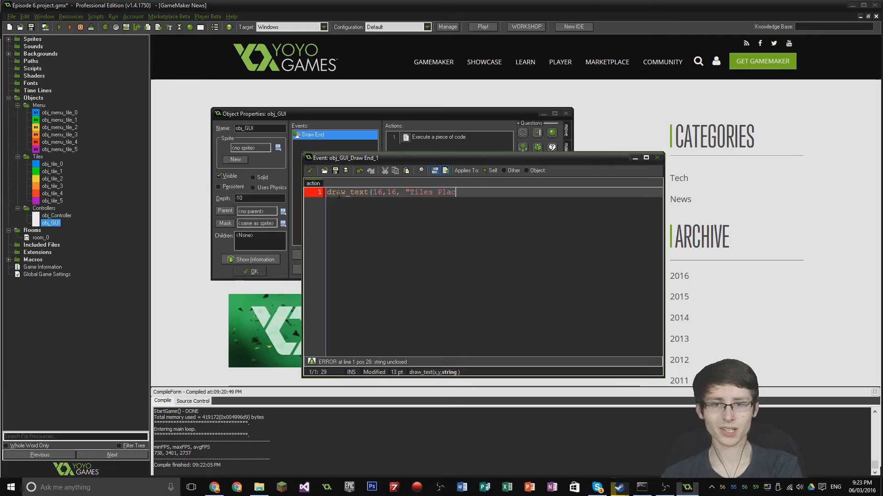
type("ed")
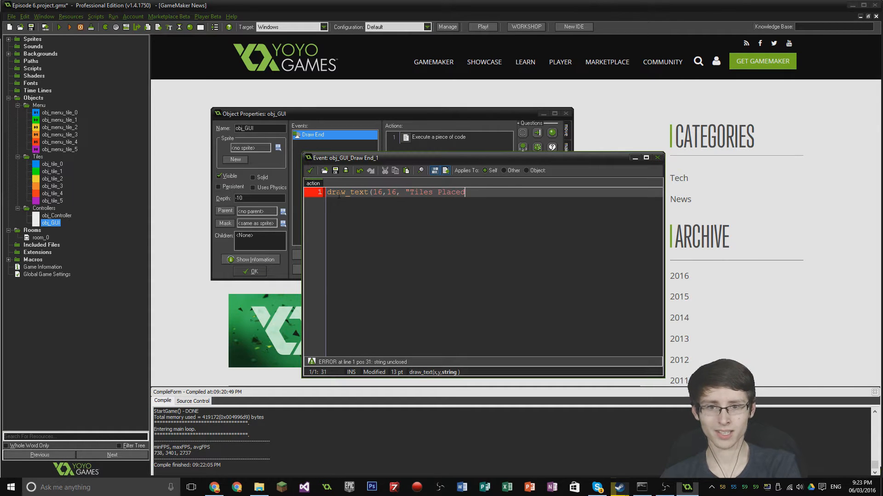
type(":")
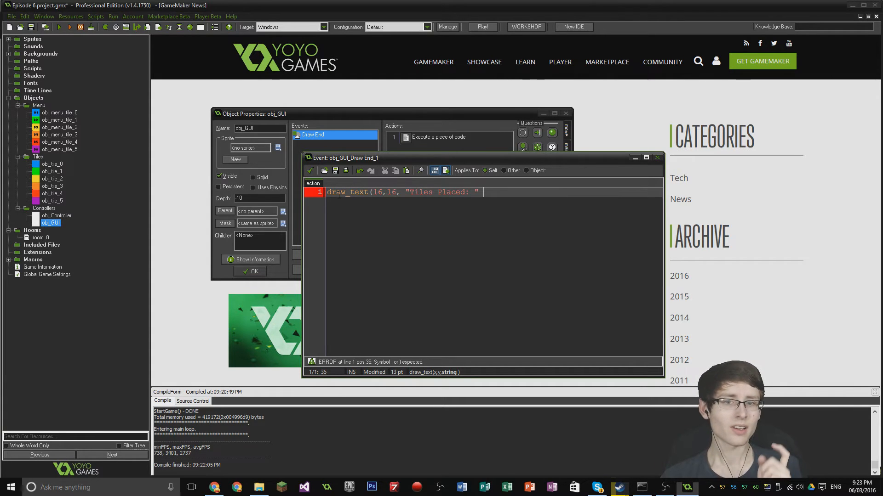
mouse_move(76, 238)
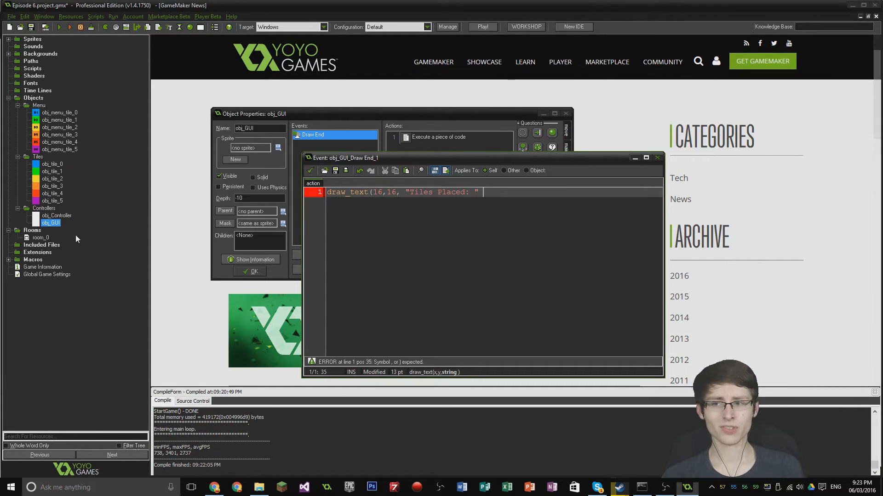
Read obj_Controller's Create code to find the tile counter variable name
double_click(56, 215)
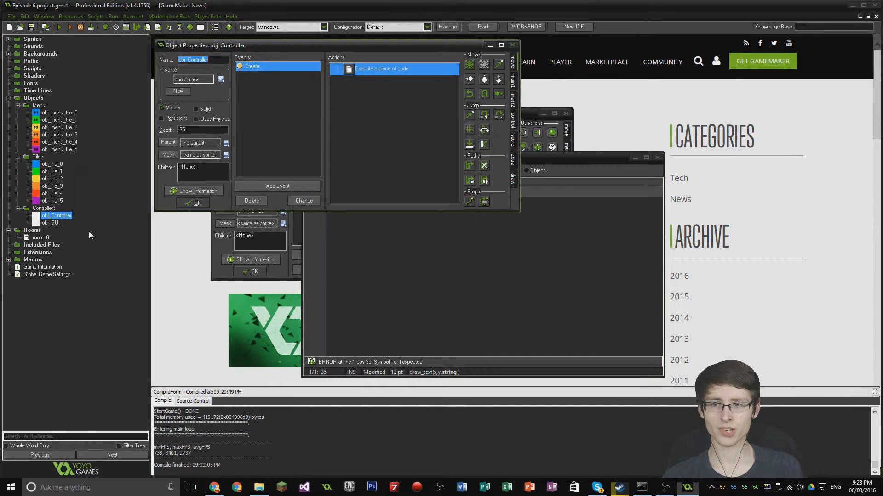
double_click(382, 68)
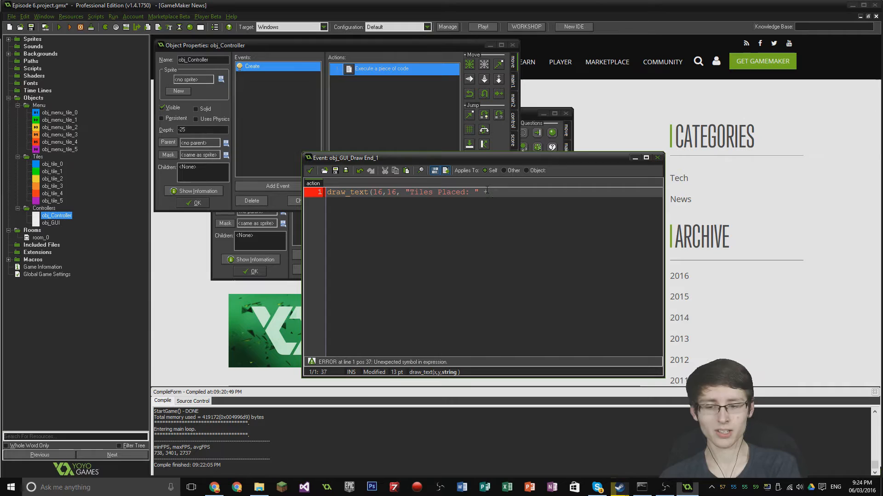
Complete line 1 with + string(global.Total_Tiles_Placed)); to show the tile count
type("string(global.Total_Tiles_Placed")
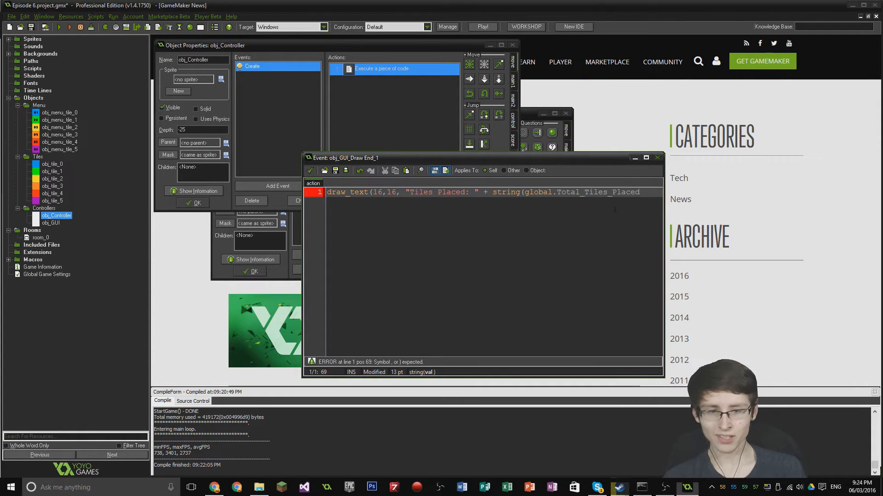
type(")")
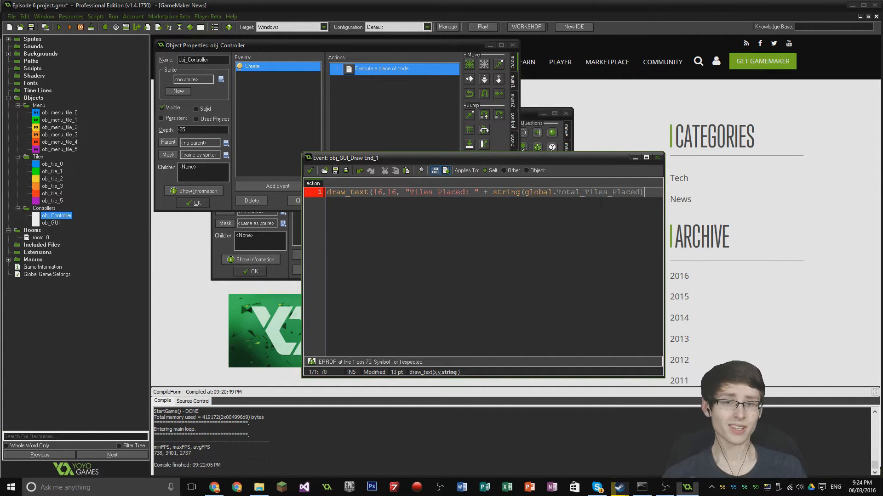
type(")")
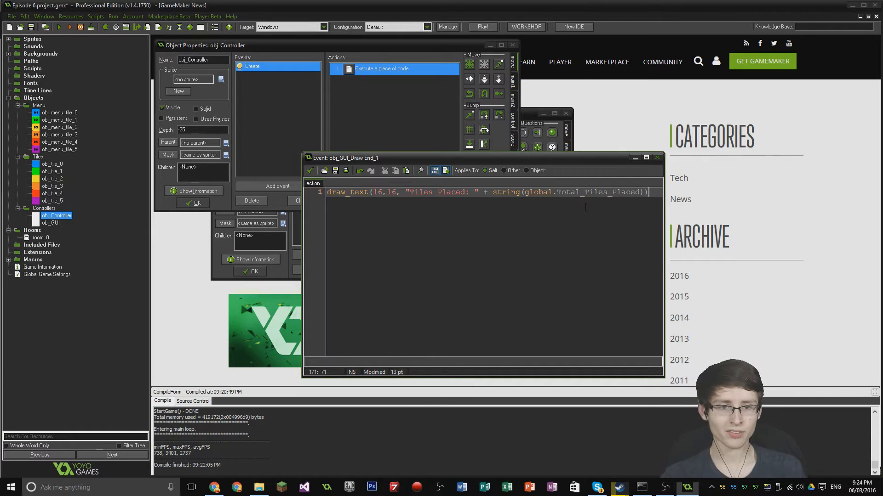
type(";")
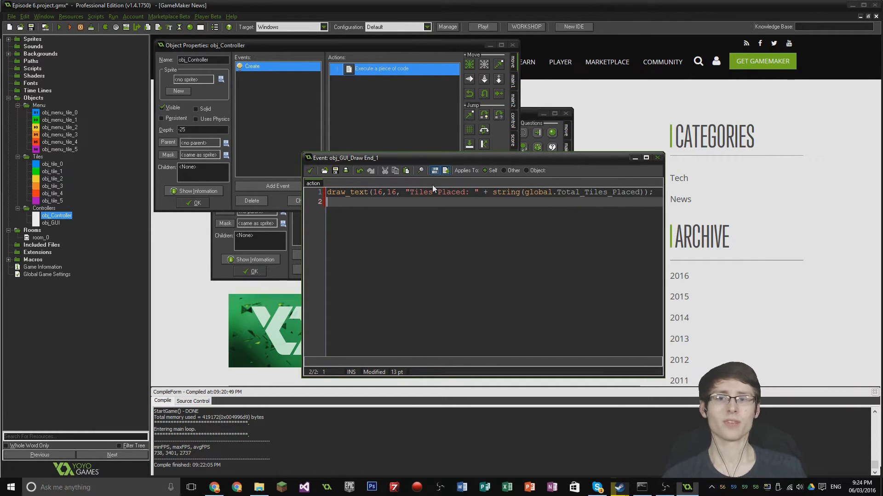
Write line 2 as draw_text(16,32, "Difficulty: " + string(global. so far
left_click_drag(433, 157, 434, 152)
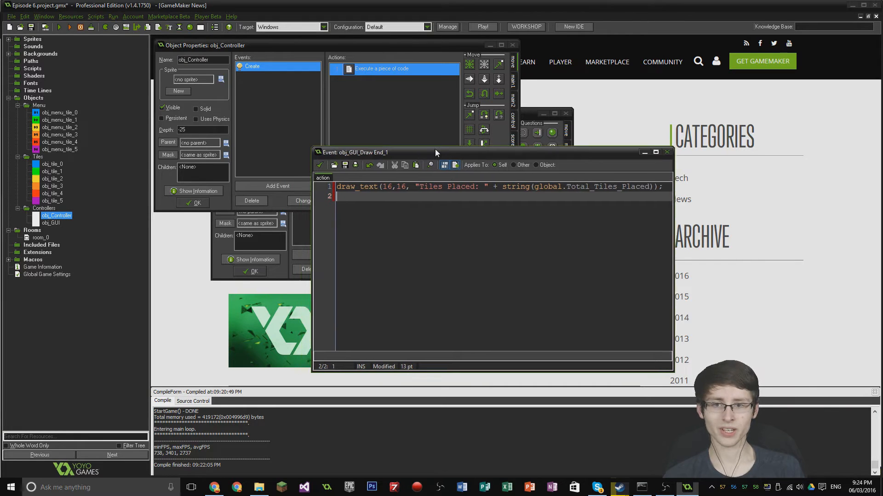
type("draw")
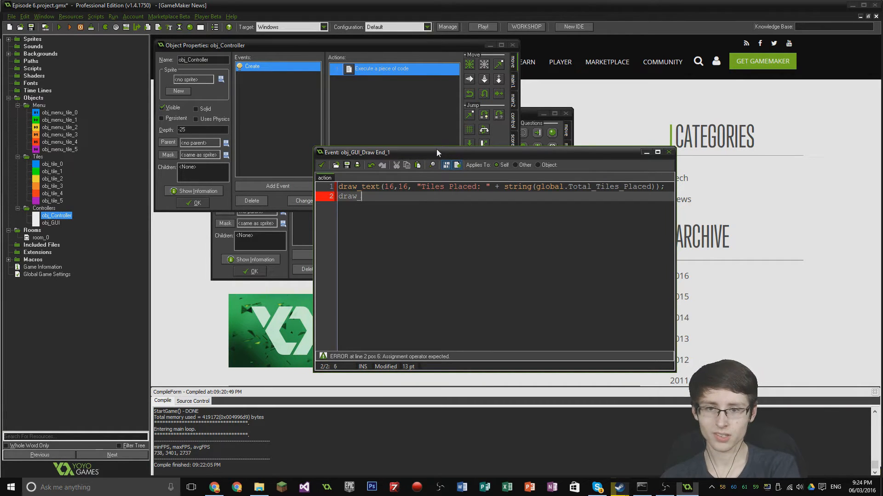
type("_text (")
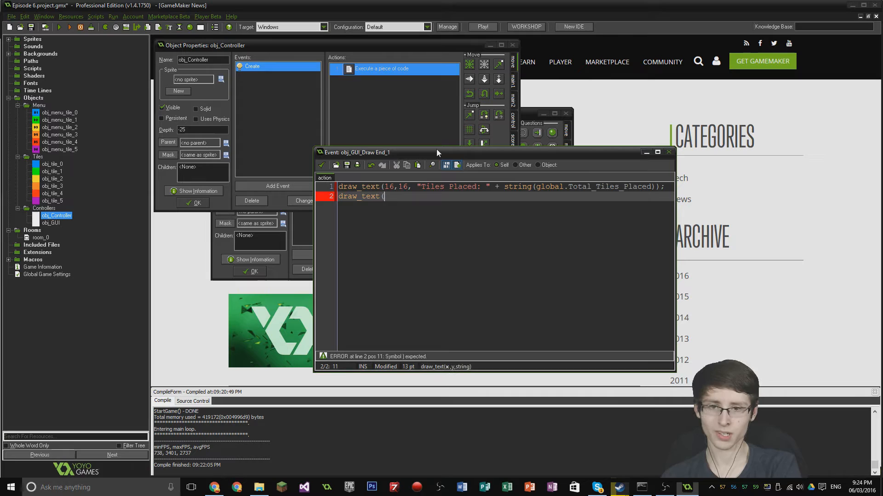
type("16,")
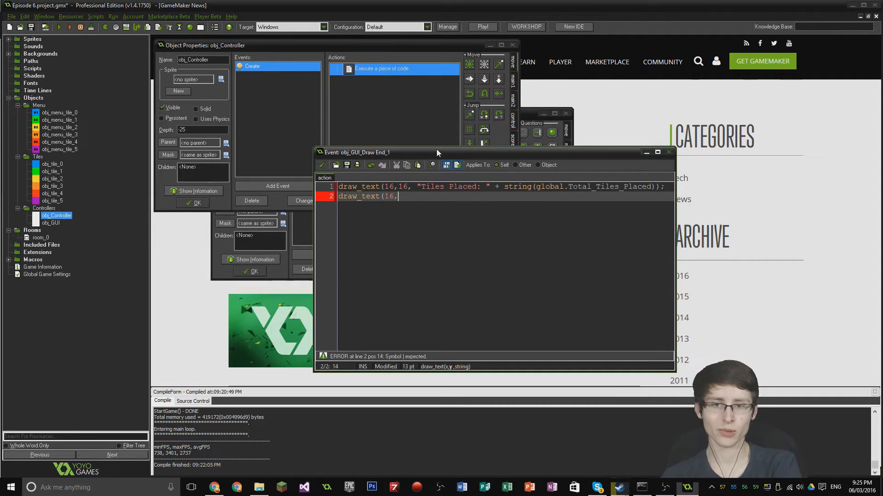
type("32")
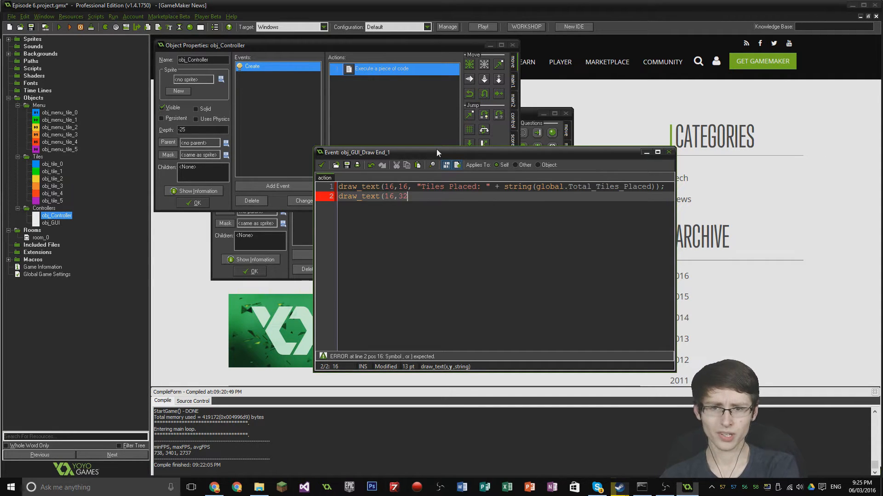
type(",")
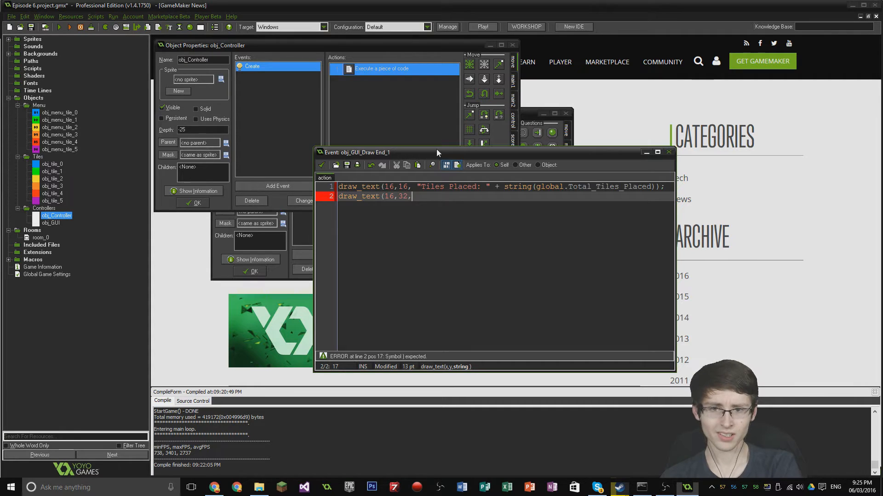
type("\"")
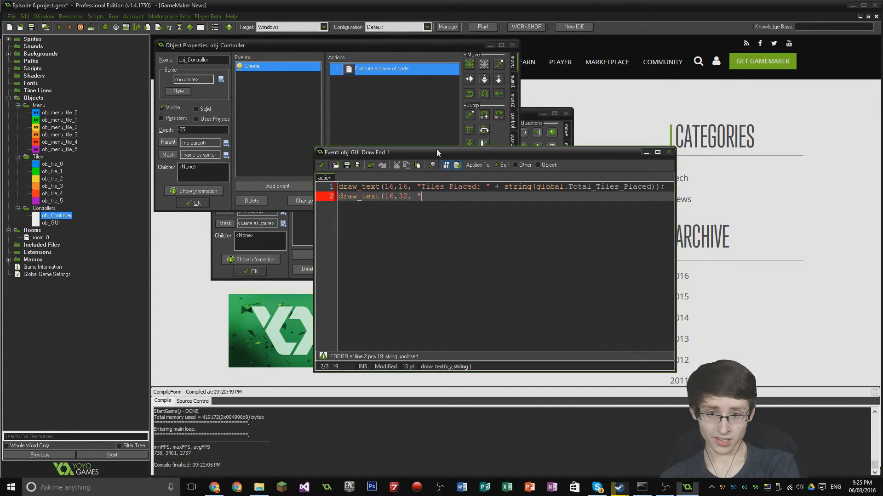
type("Difficult")
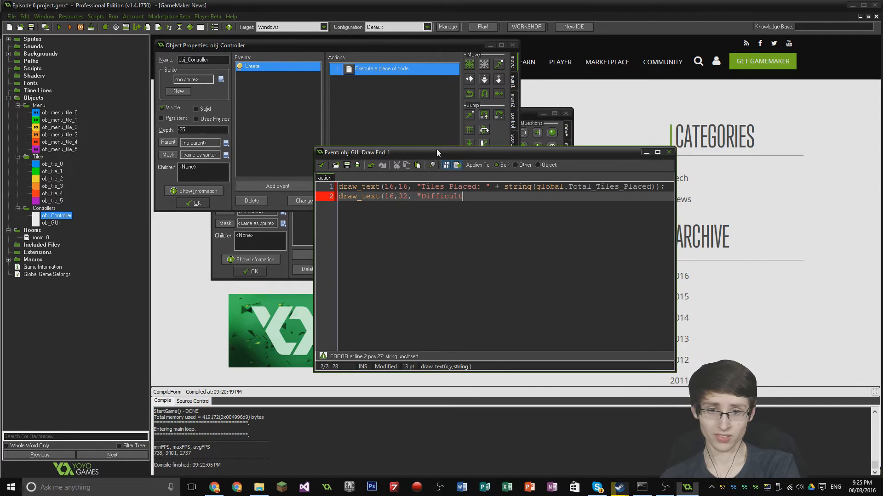
type("y")
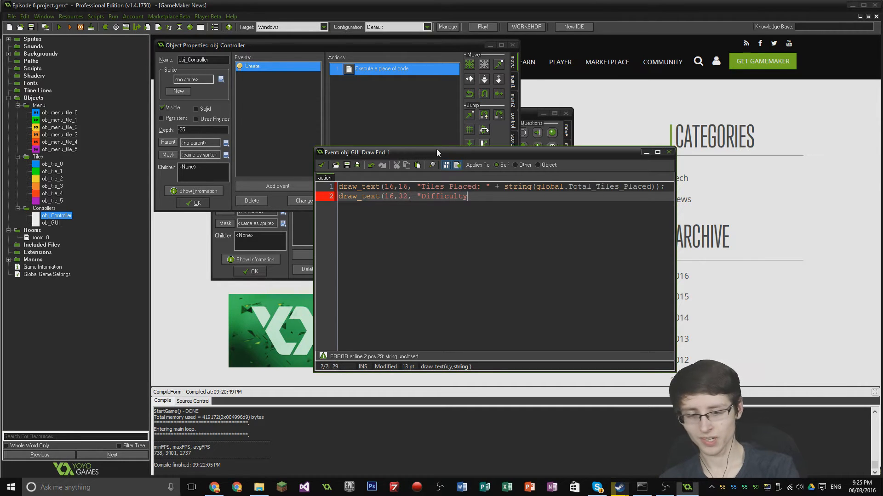
type(": \"")
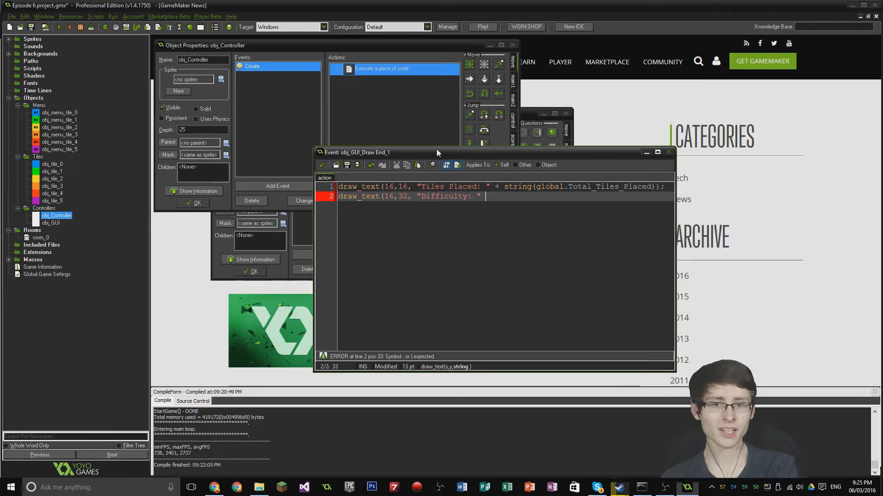
type("+ s")
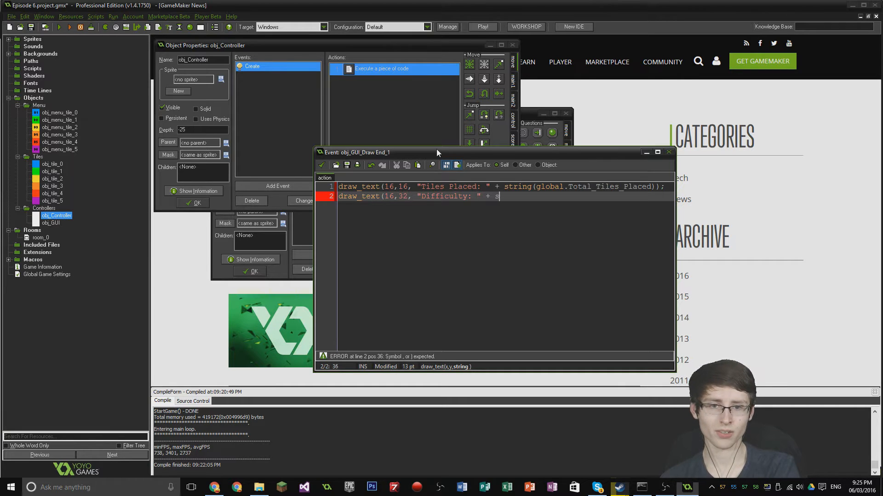
type("tring(")
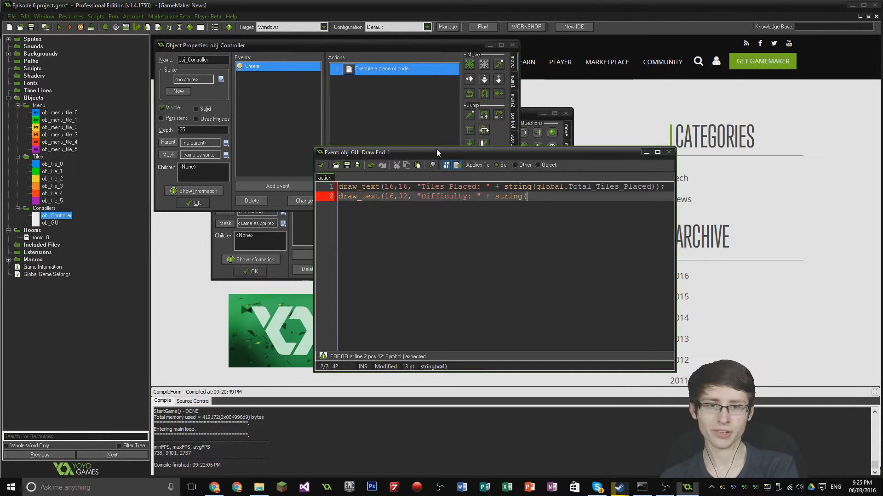
type("global")
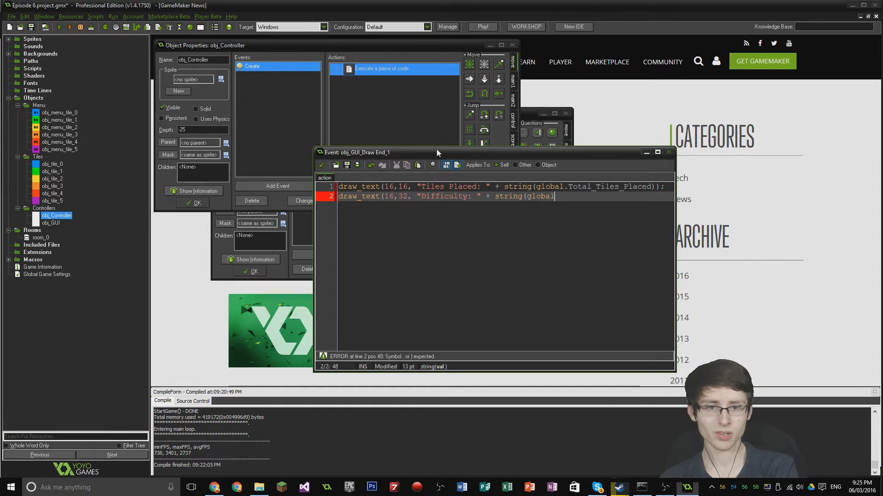
type(".")
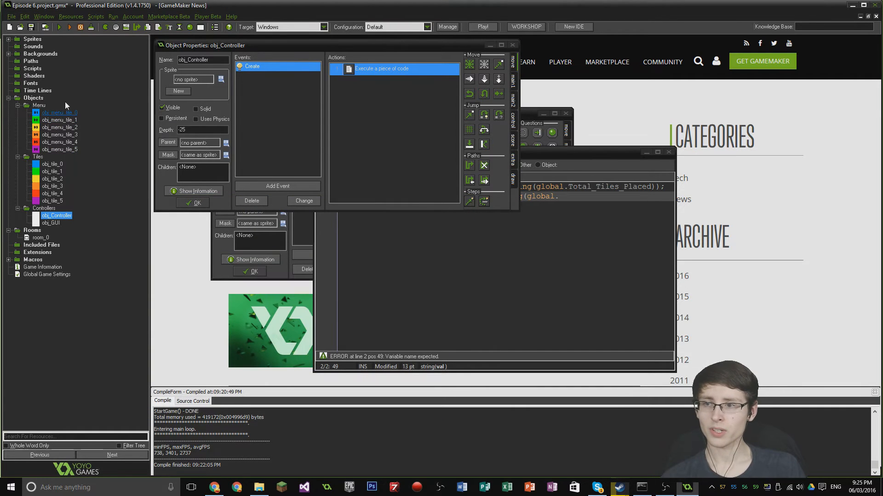
Read obj_tile_3's Left Released code to find global.Difficulty_Level
double_click(52, 186)
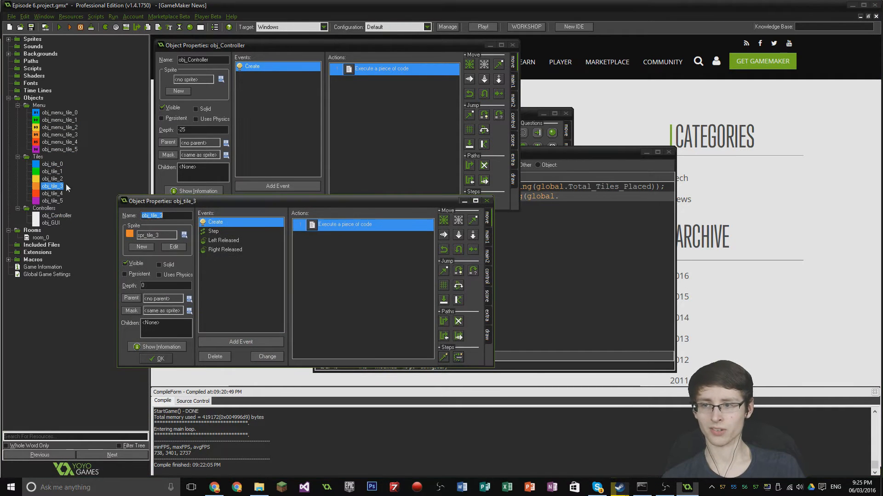
left_click(223, 240)
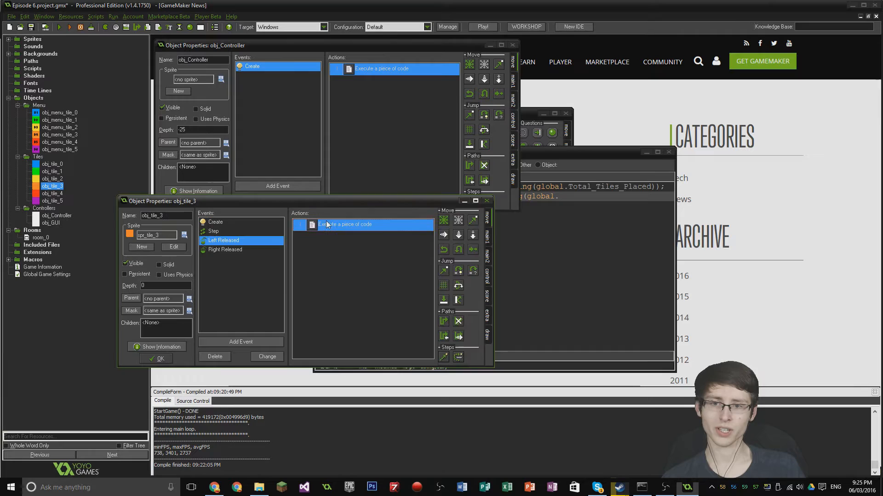
double_click(347, 224)
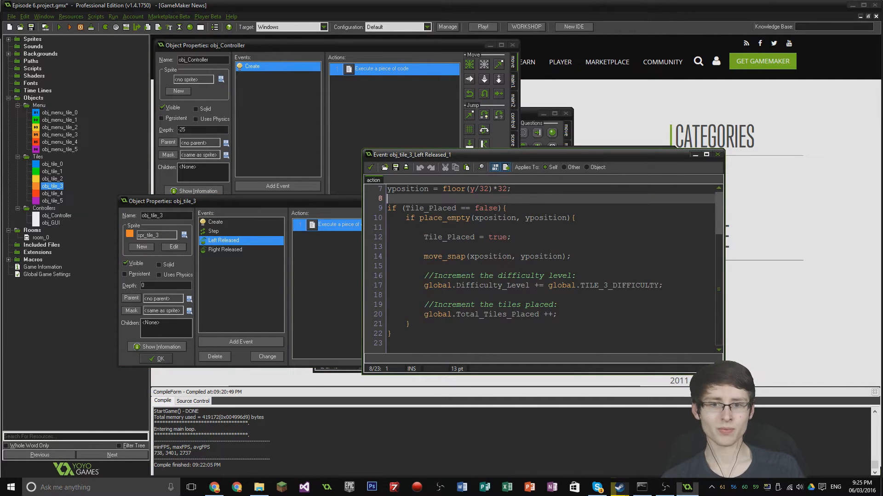
left_click(456, 285)
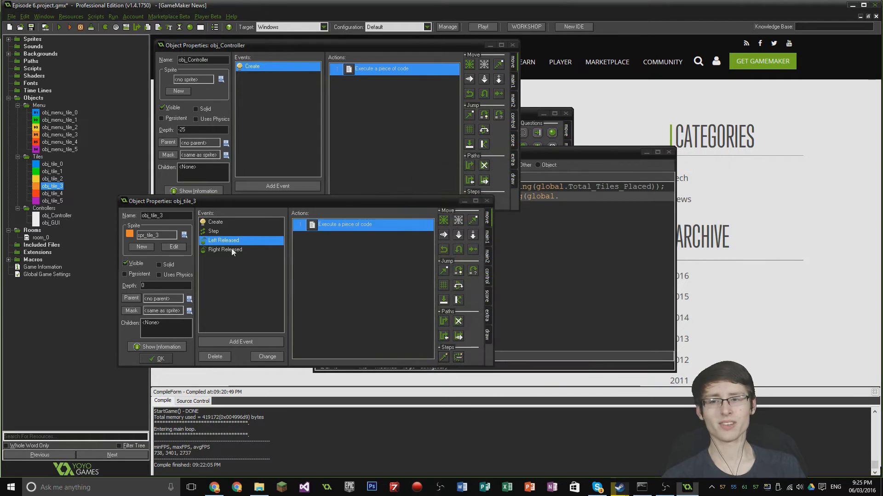
Finish line 2 with string(global.Difficulty_Level)); in obj_GUI's code
double_click(224, 250)
type("Difficulty_Level")
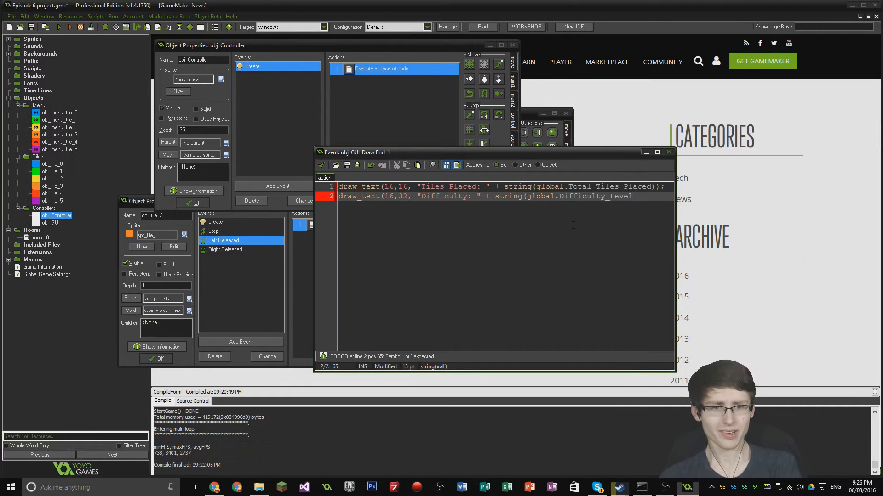
type("))")
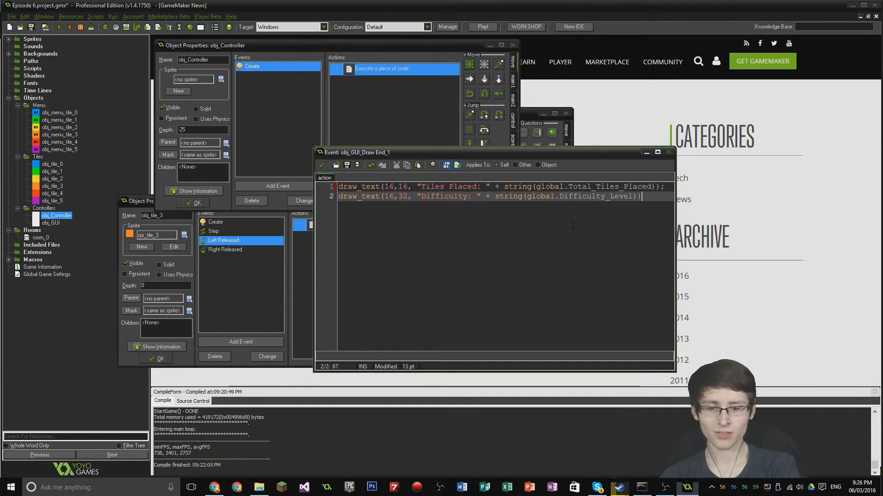
type(";")
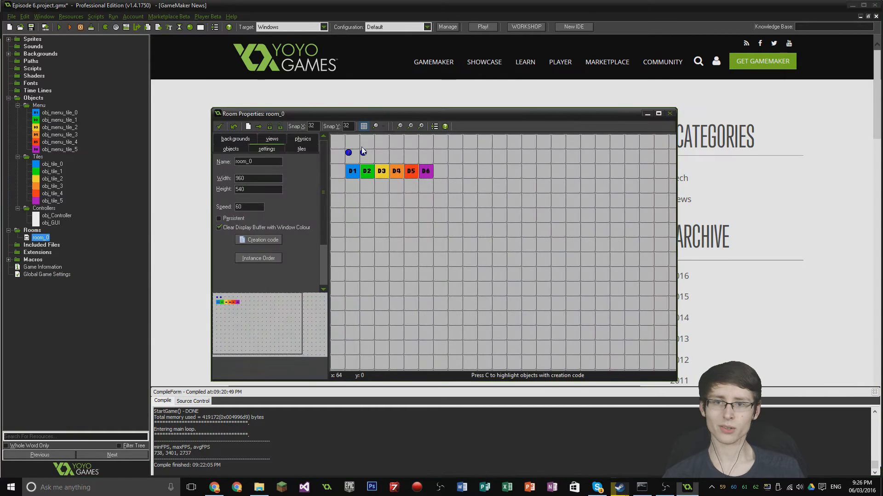
Place an obj_GUI instance at 64,32 in room_0 beside obj_Controller and confirm the room
left_click(361, 154)
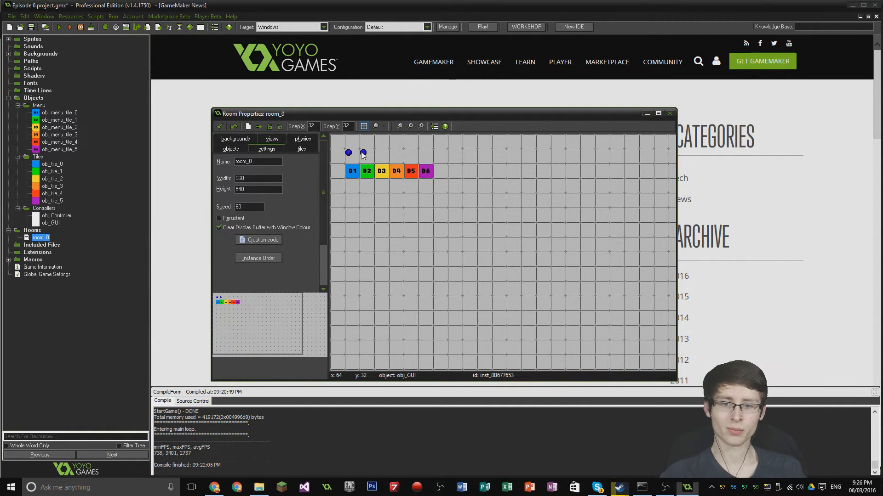
mouse_move(410, 380)
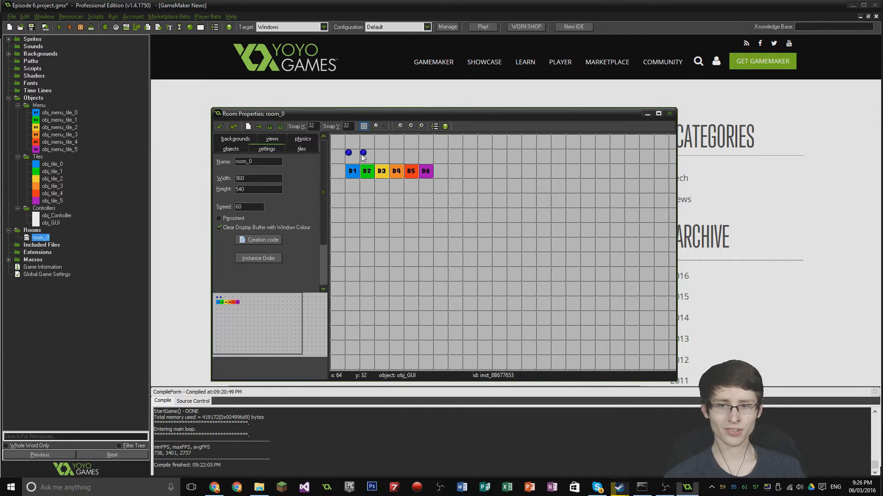
left_click(669, 113)
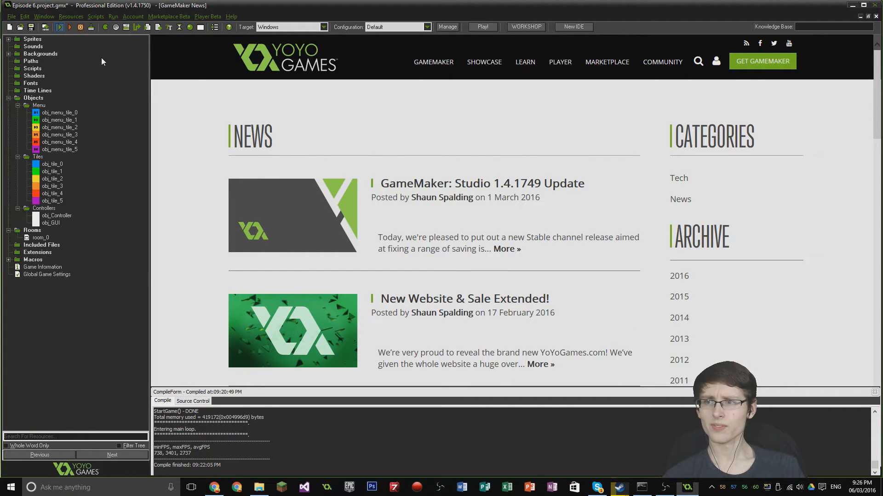
Run the game and place tiles to see Tiles Placed and Difficulty counters update
left_click(60, 27)
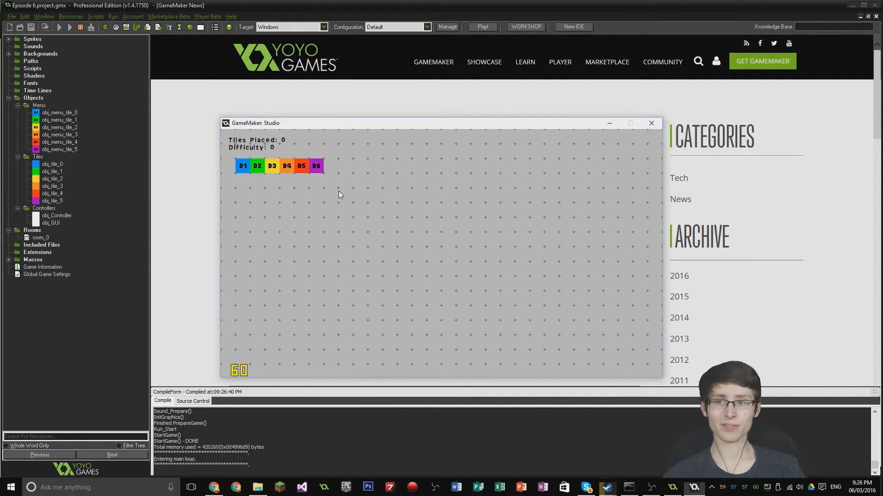
mouse_move(252, 147)
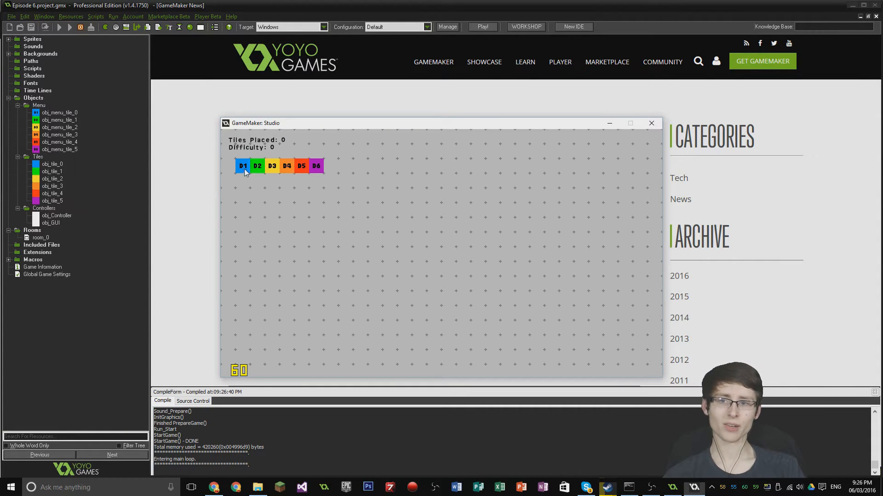
left_click(287, 195)
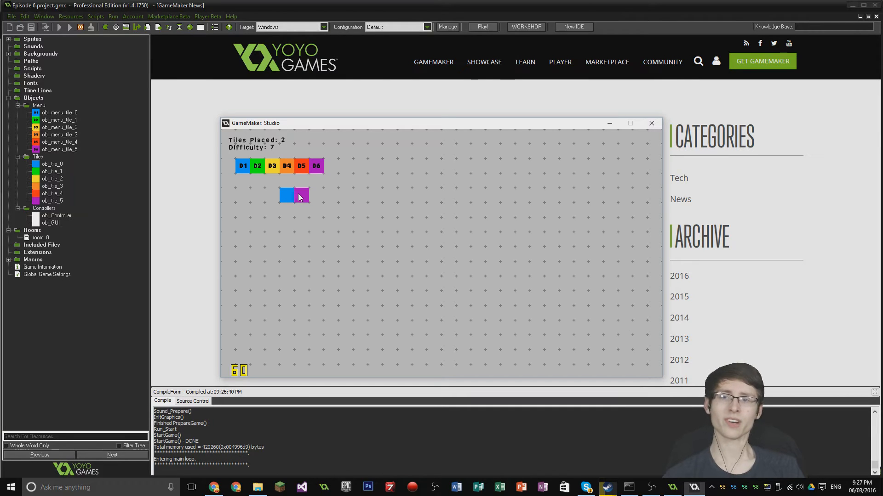
mouse_move(278, 158)
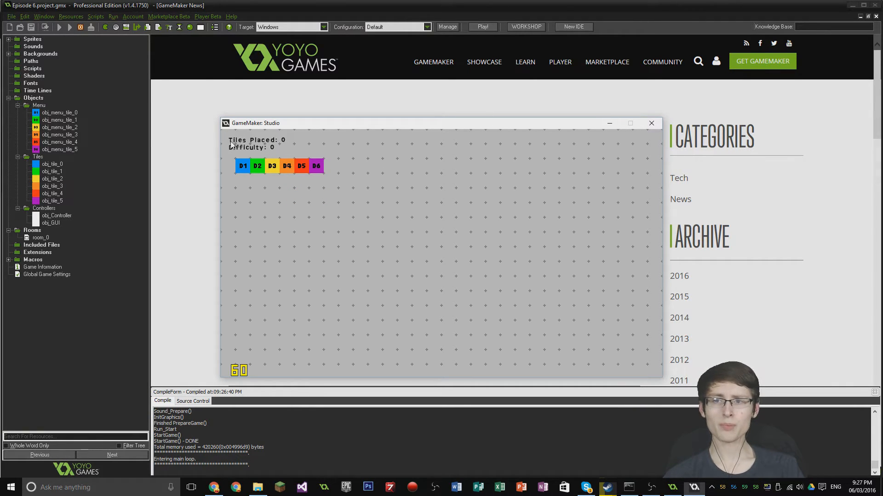
mouse_move(651, 123)
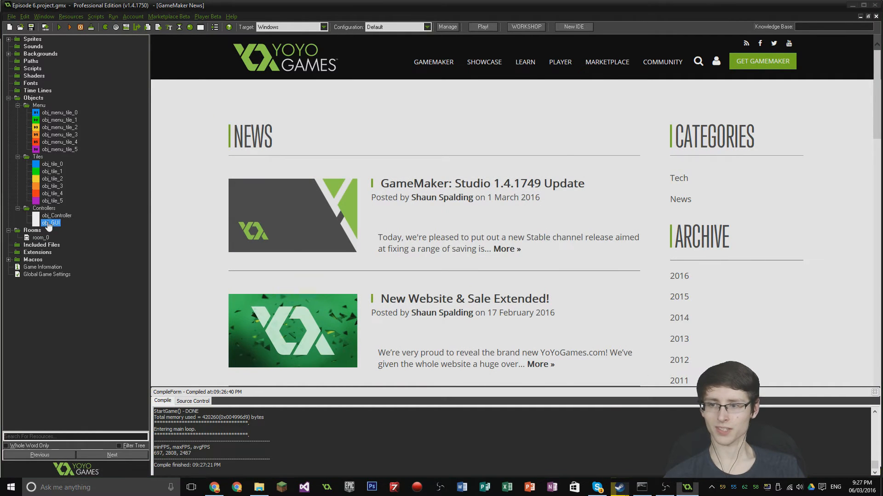
Change the first draw_text position to 32,32, run the game and close it
double_click(50, 222)
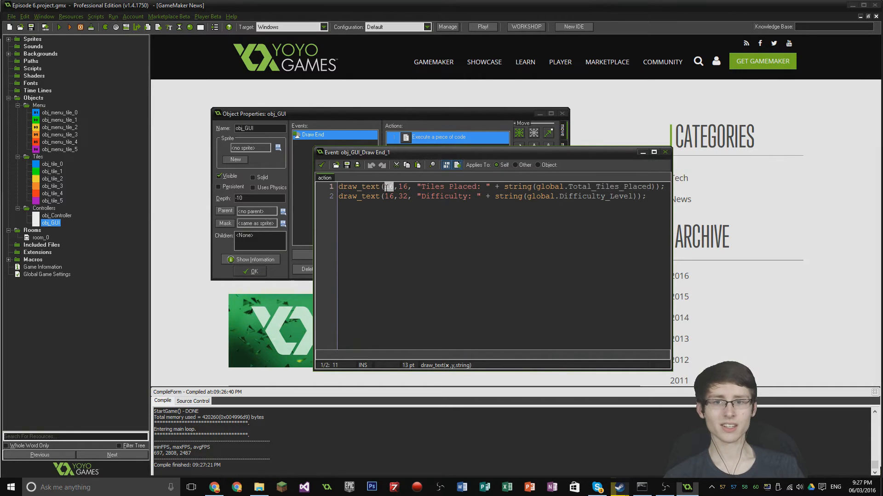
type("32")
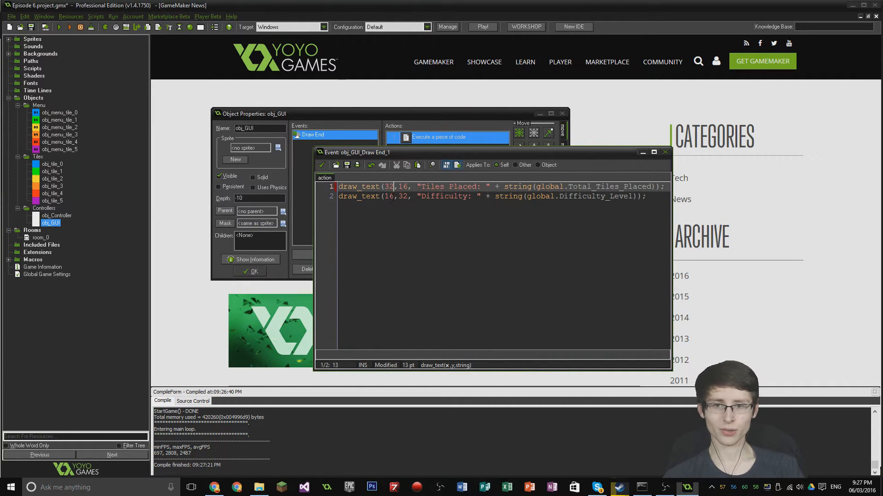
type("32")
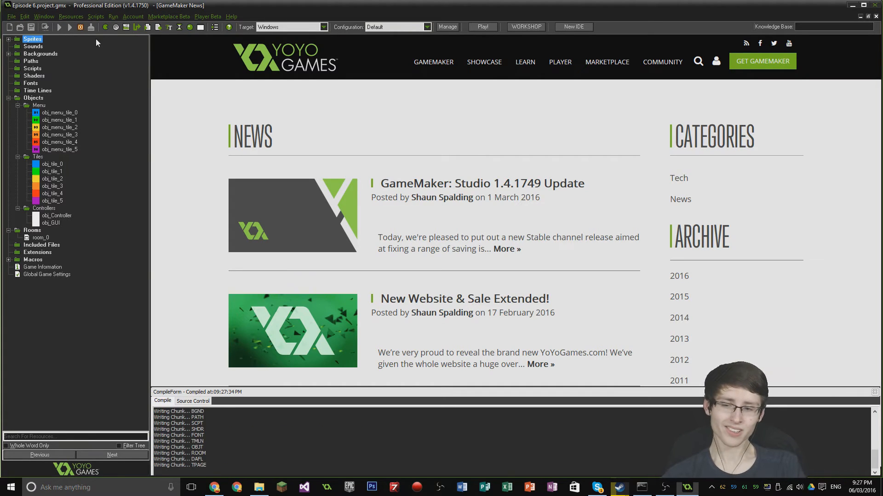
left_click(481, 27)
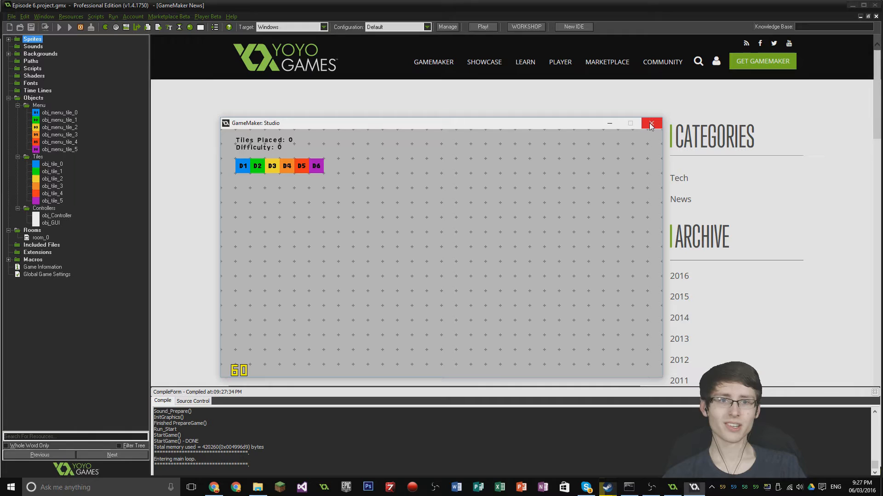
left_click(651, 123)
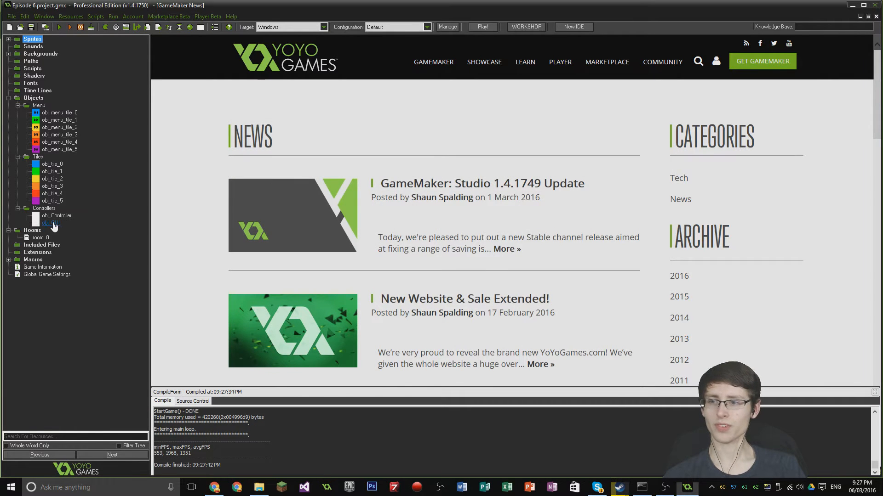
Change the second draw_text position to 32,48 and run the game again
double_click(51, 223)
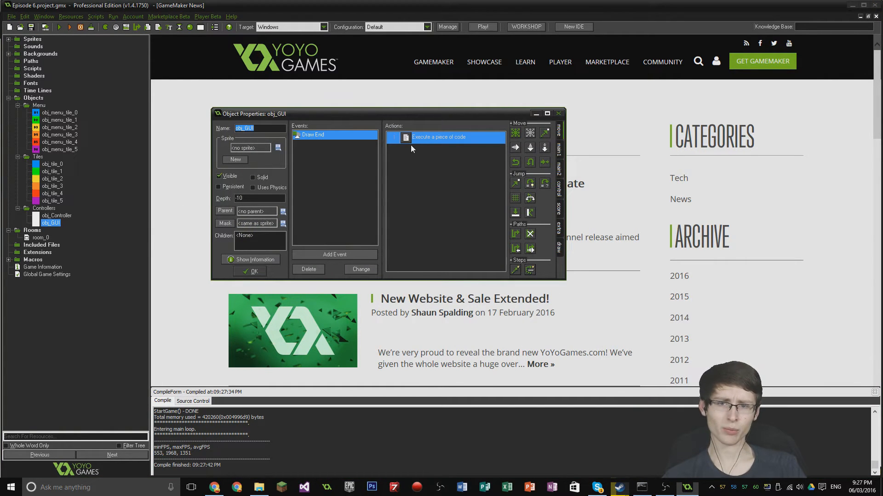
double_click(438, 137)
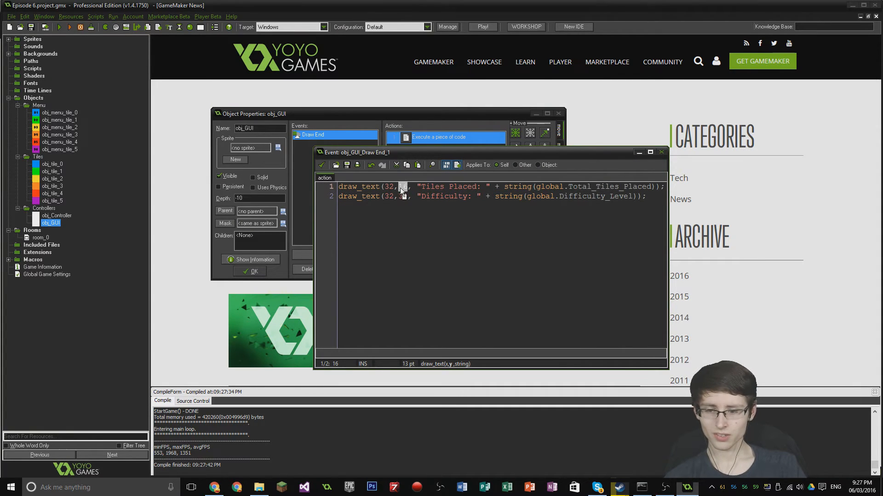
type("32")
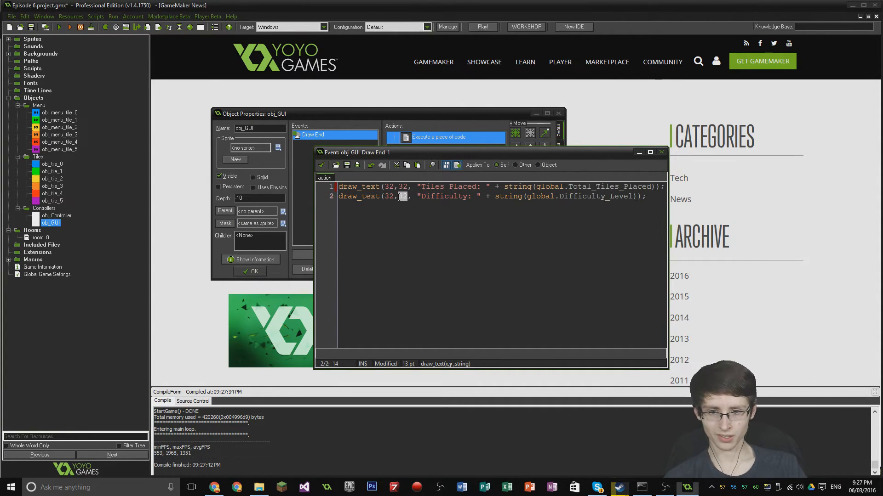
type("48")
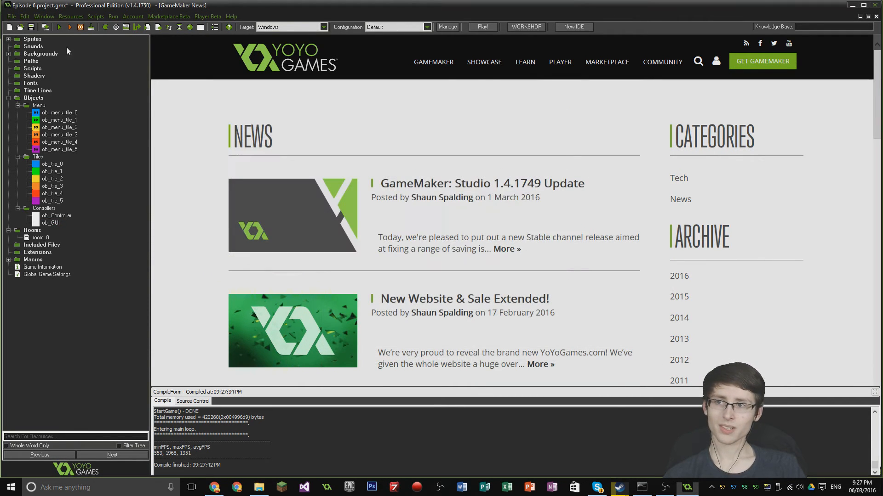
left_click(59, 27)
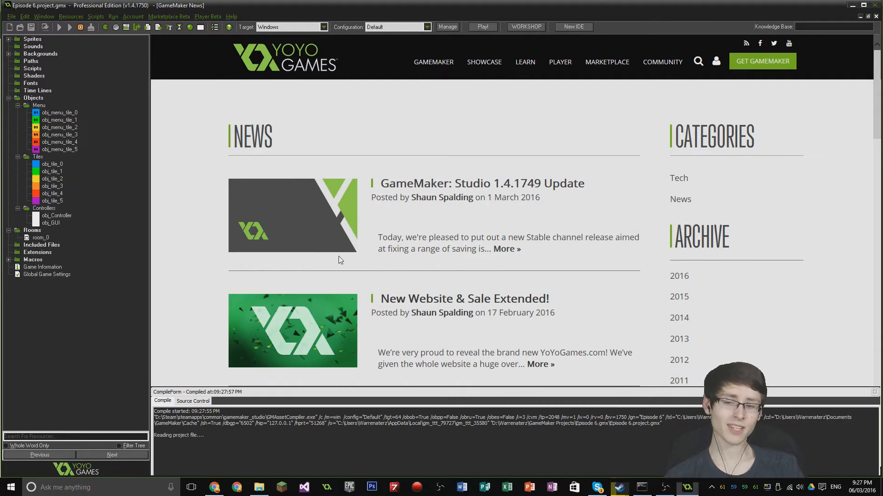
left_click(481, 27)
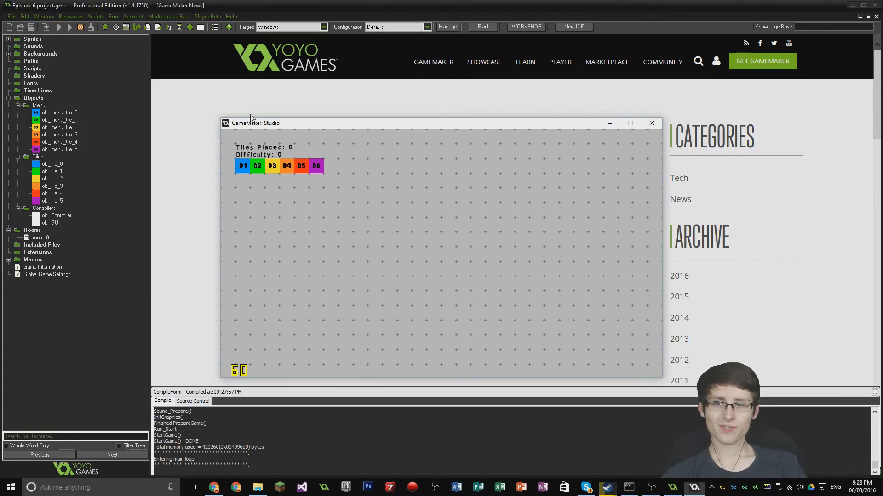
Close the test game and reopen obj_GUI's properties
left_click(651, 123)
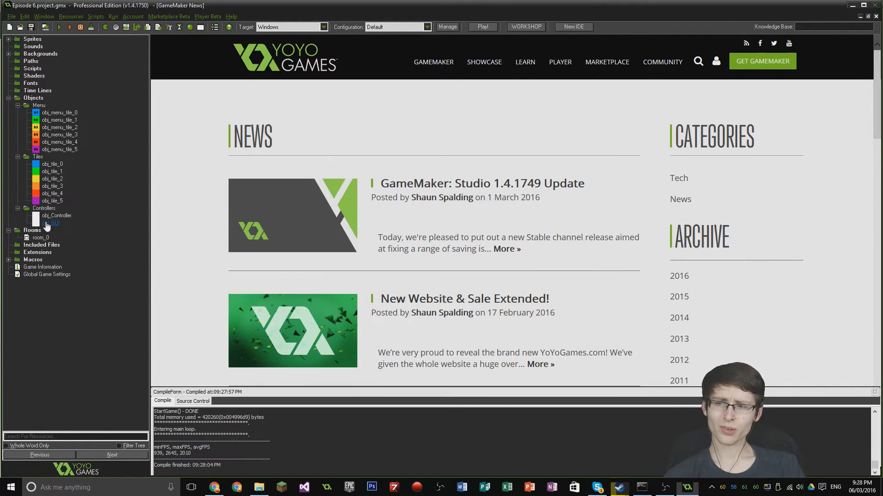
double_click(50, 223)
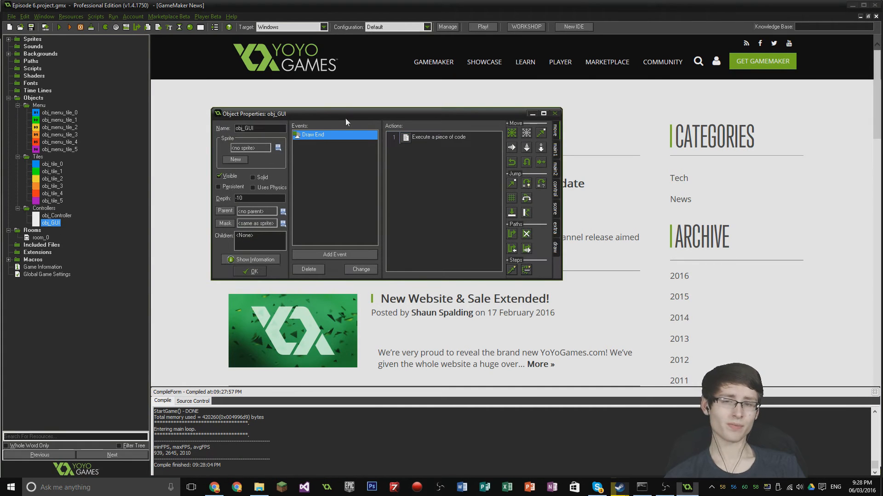
Add a Draw event with an Execute Code action to obj_GUI and open its empty code
left_click_drag(345, 114, 283, 87)
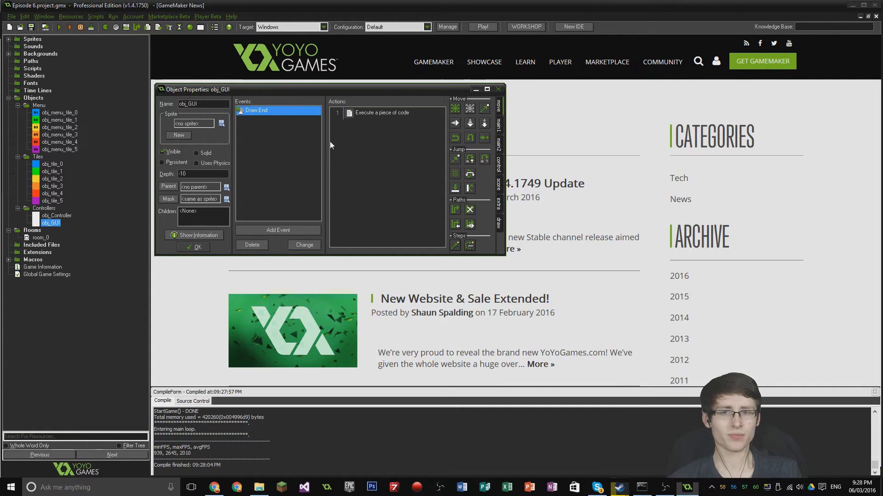
double_click(381, 113)
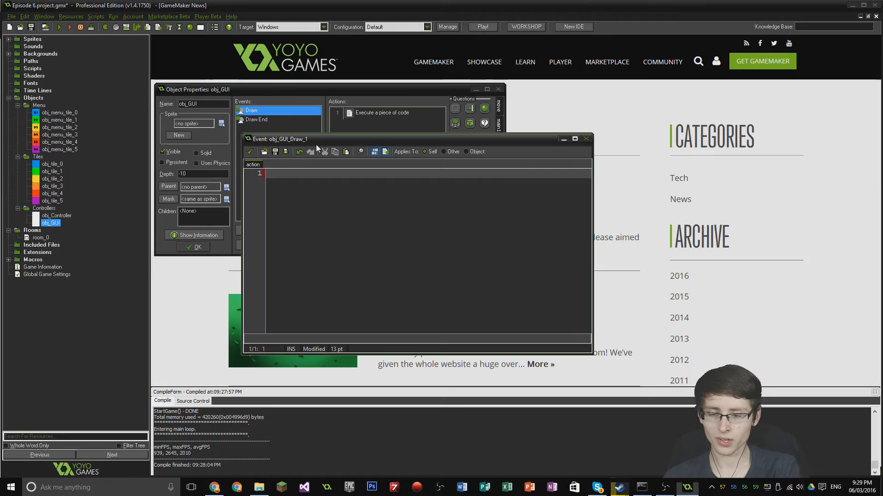
Begin obj_GUI's Draw code with an unfinished draw_rectangle( call
type("draw_rectangle")
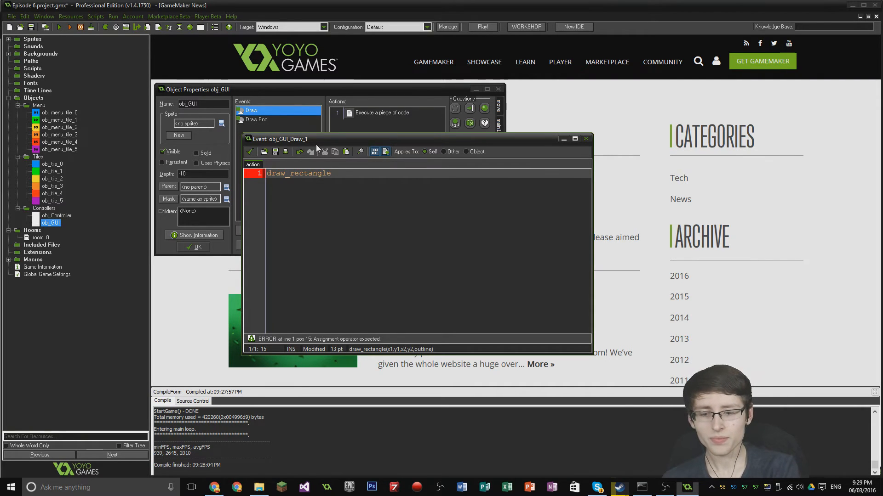
type("(")
left_click(100, 488)
type("p")
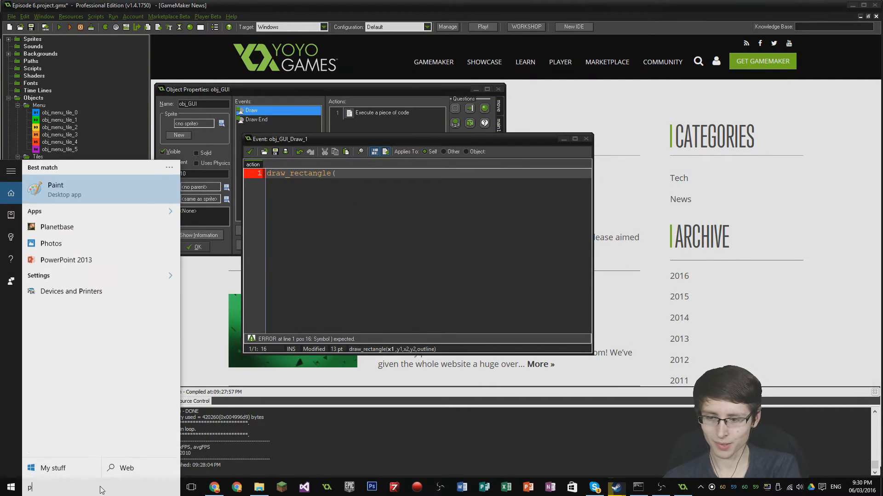
Launch Paint, sketch a rectangle and label its top corners x1, y1 and x2, y1
left_click(55, 189)
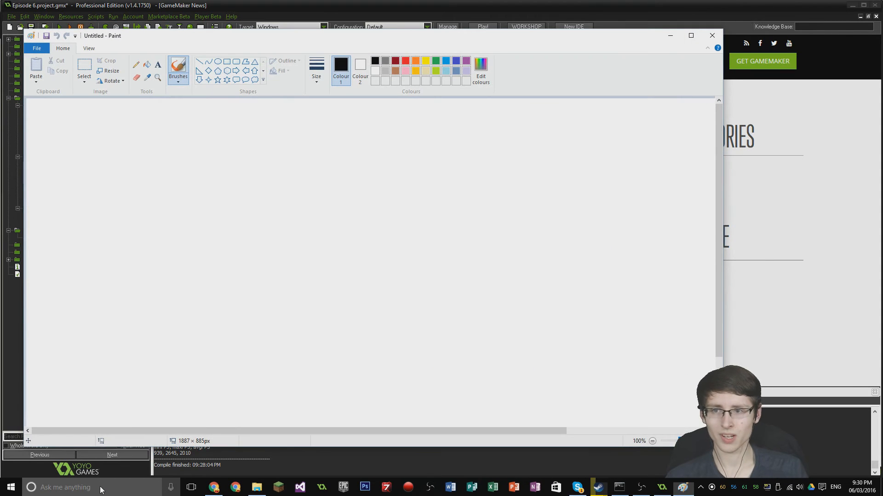
left_click_drag(227, 152, 439, 254)
type("x1")
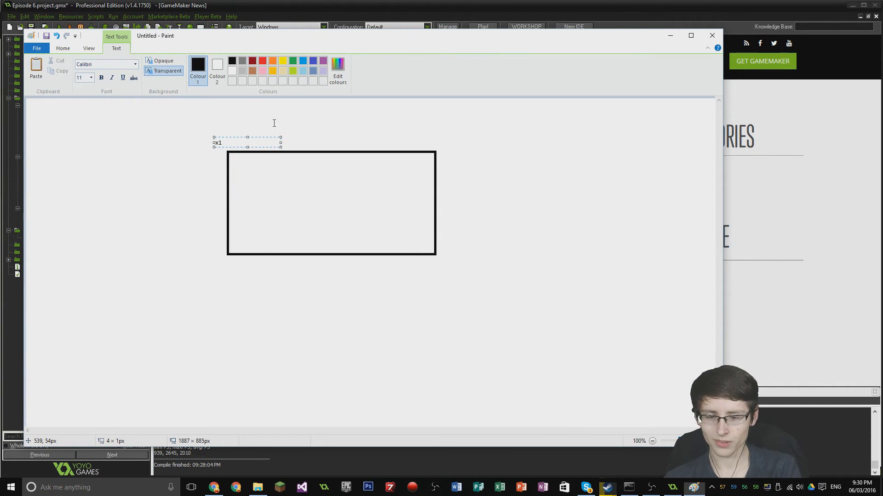
type(",")
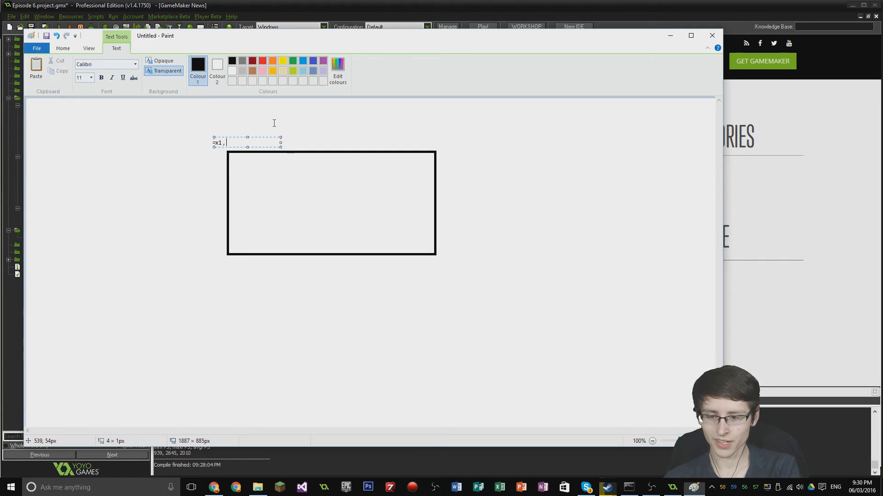
type("y1")
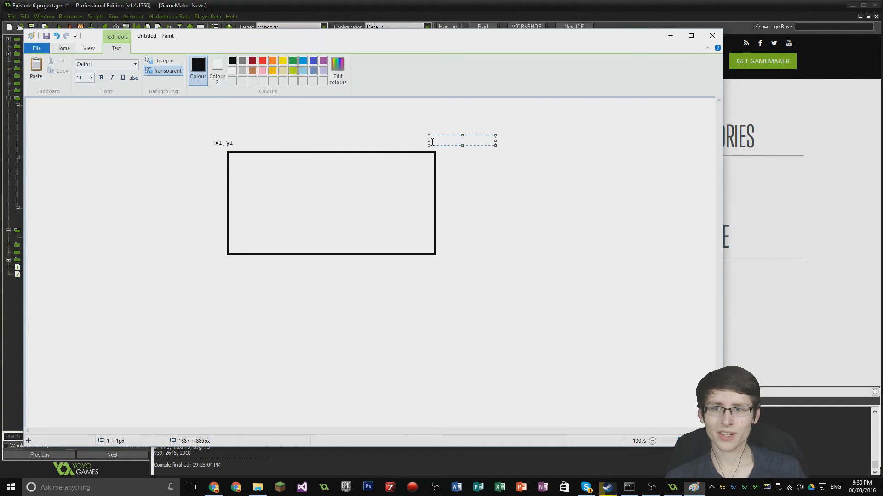
type("ox2")
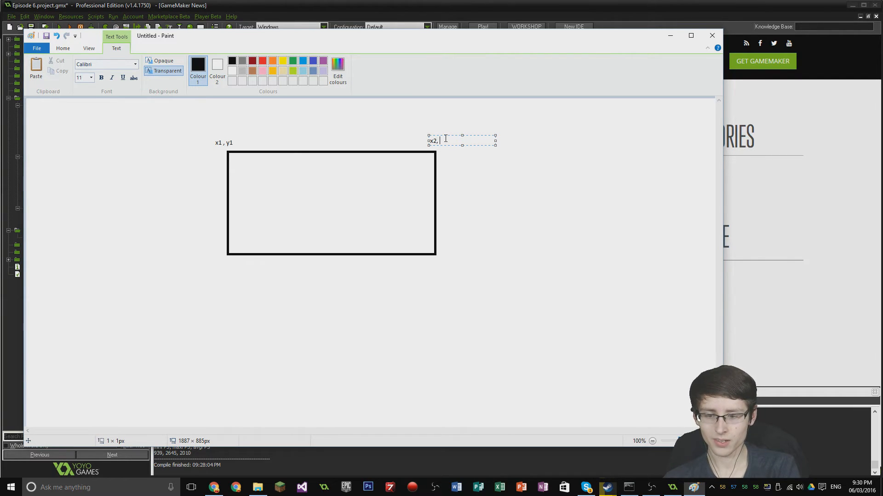
type("y1")
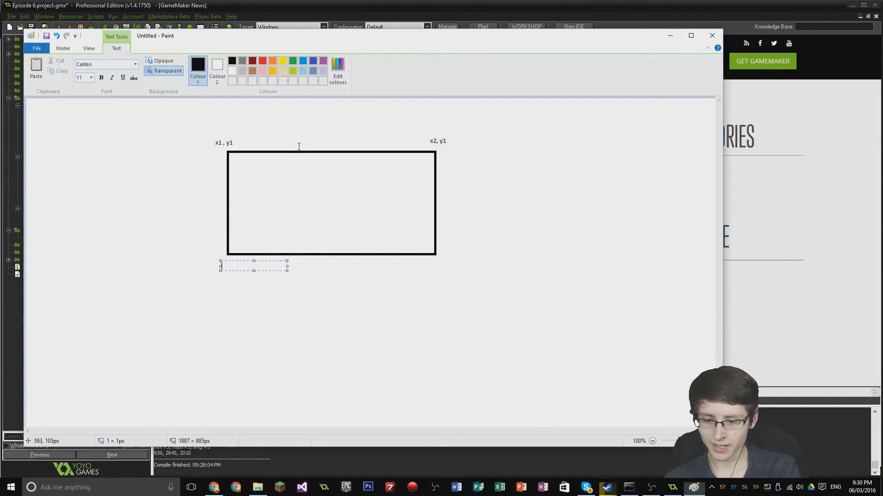
Label the bottom corners x1, y2 and x2, y2 and bring the Paint sketch back in front
type("x1")
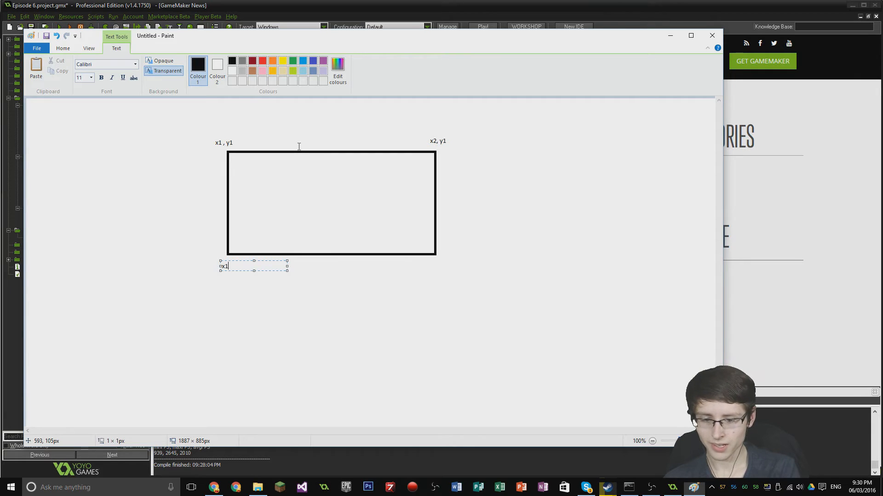
type(", y2")
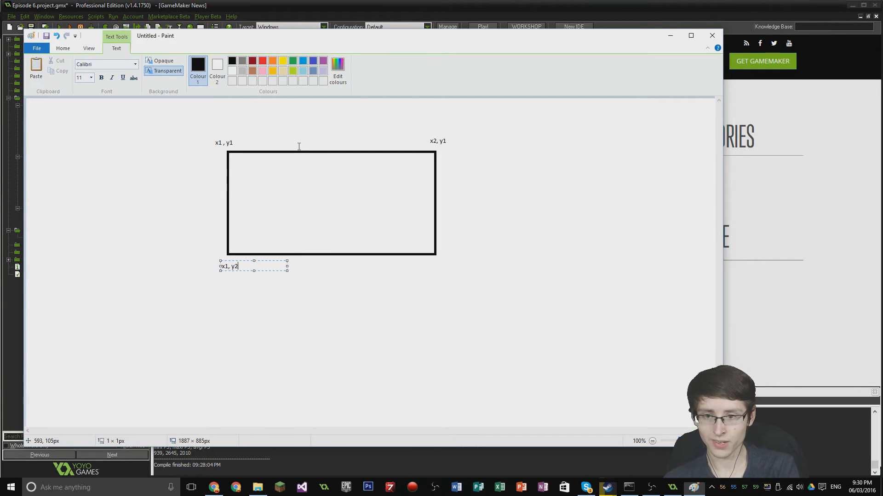
left_click(432, 269)
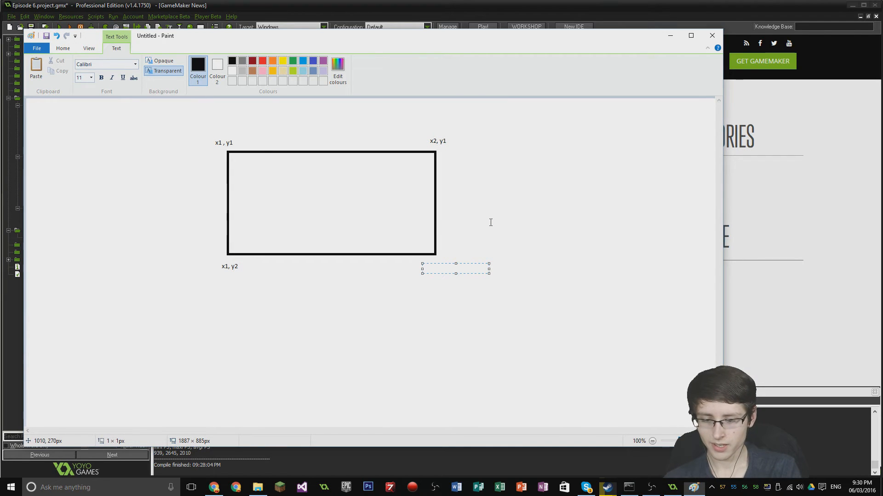
type("x2,")
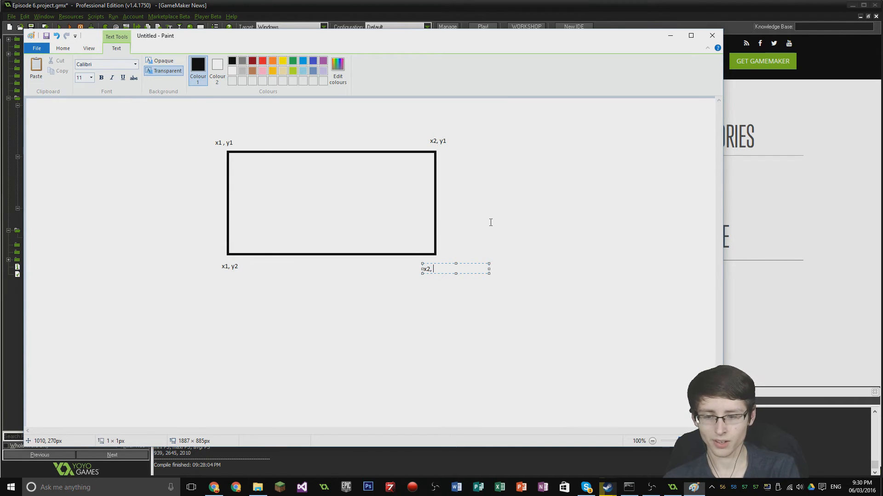
type("y2")
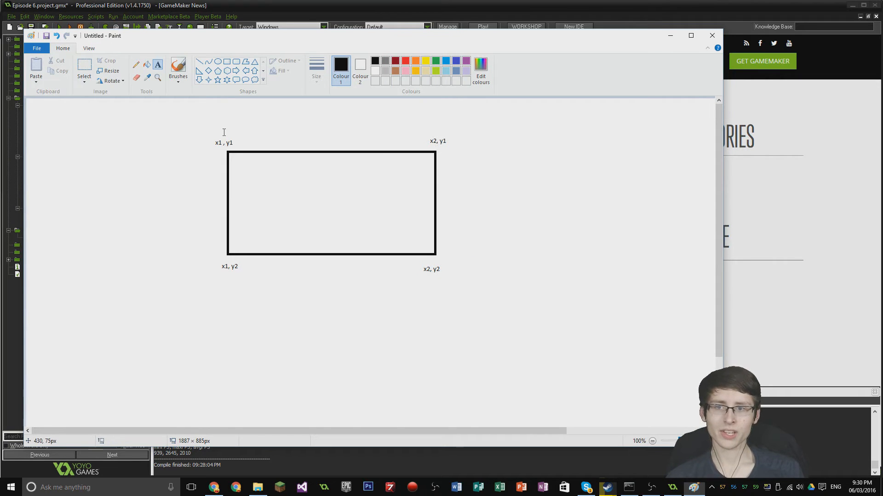
mouse_move(271, 222)
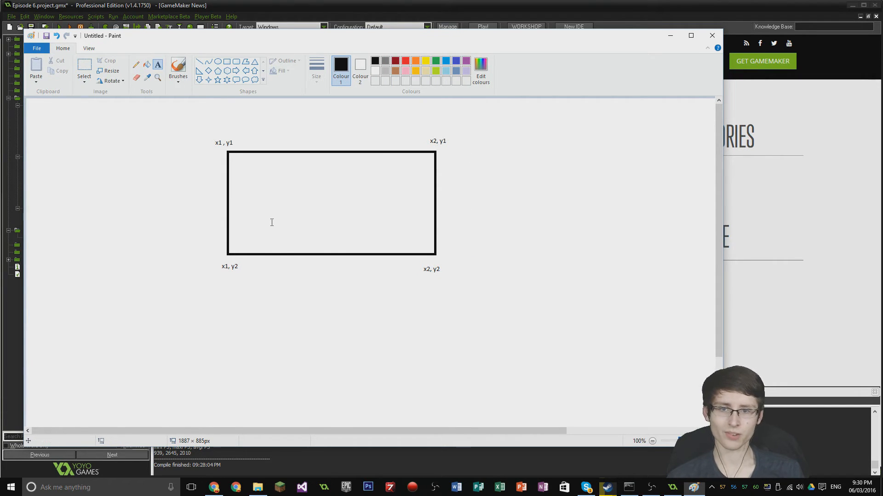
mouse_move(191, 77)
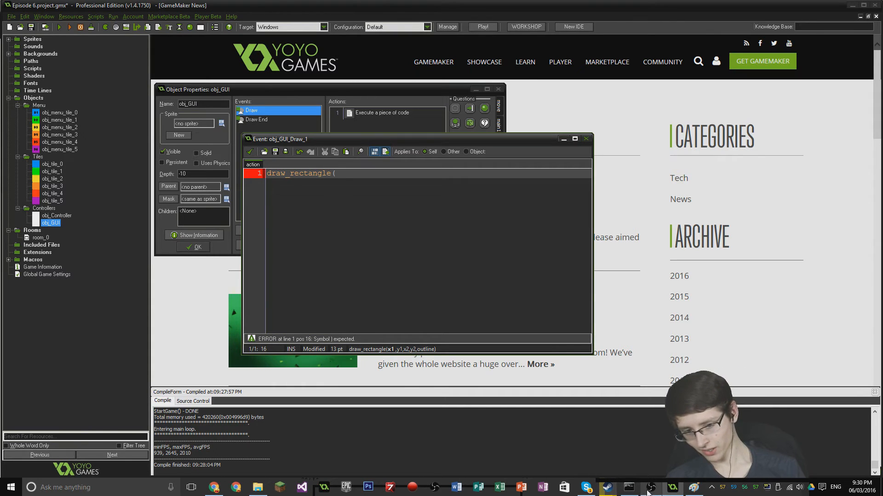
left_click(605, 487)
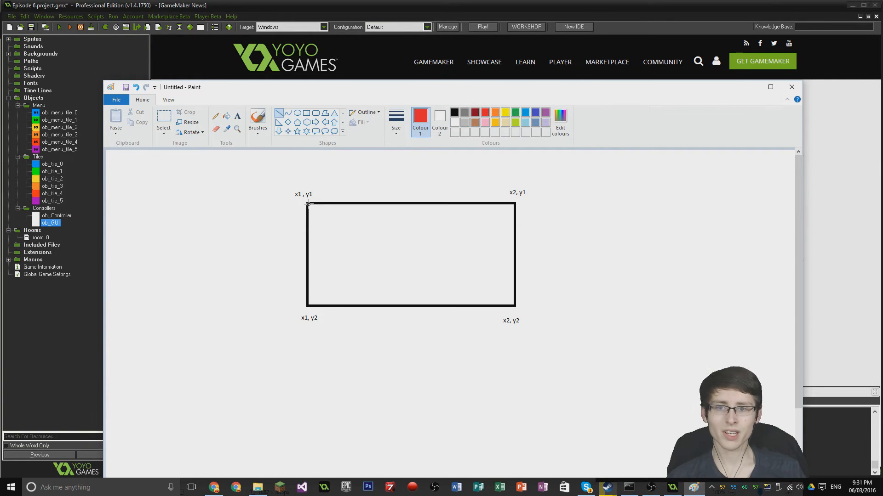
Draw a red diagonal from the x1, y1 to the x2, y2 corner, then close Paint without saving
left_click_drag(308, 204, 513, 304)
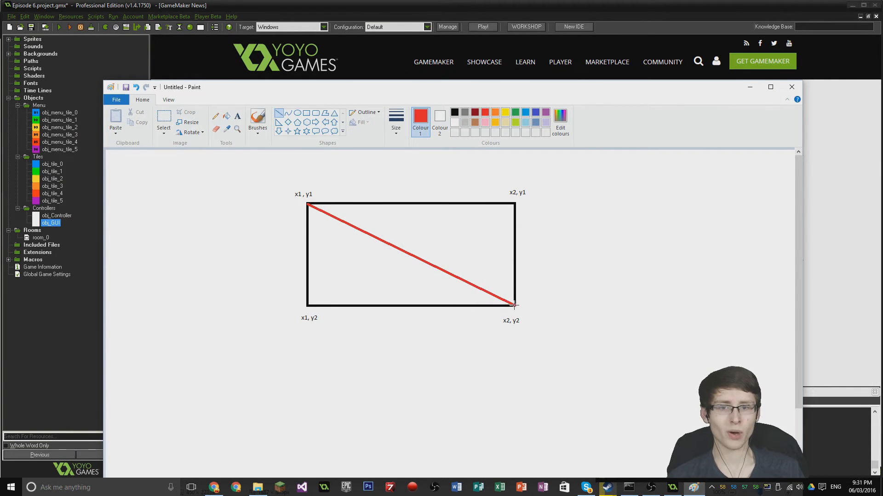
mouse_move(566, 339)
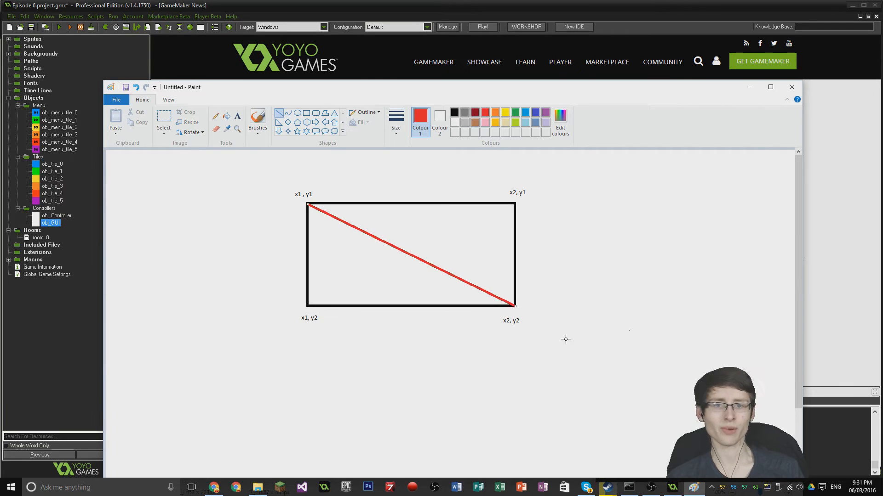
mouse_move(490, 310)
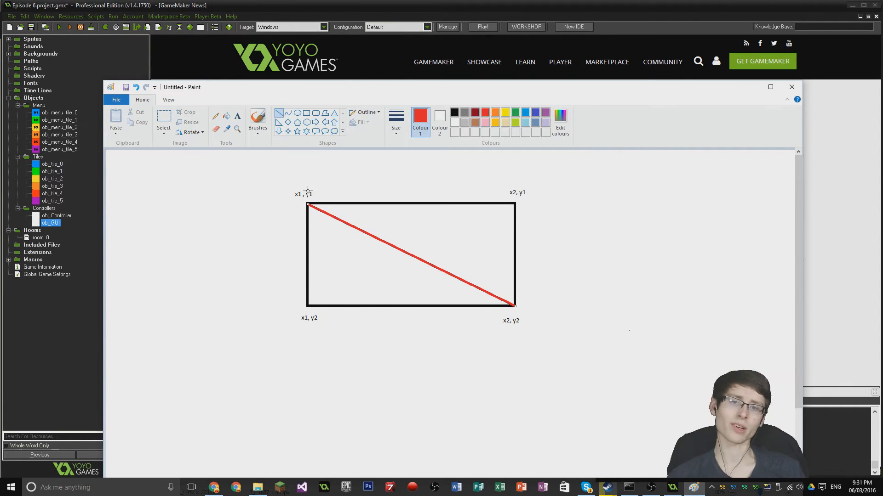
mouse_move(770, 87)
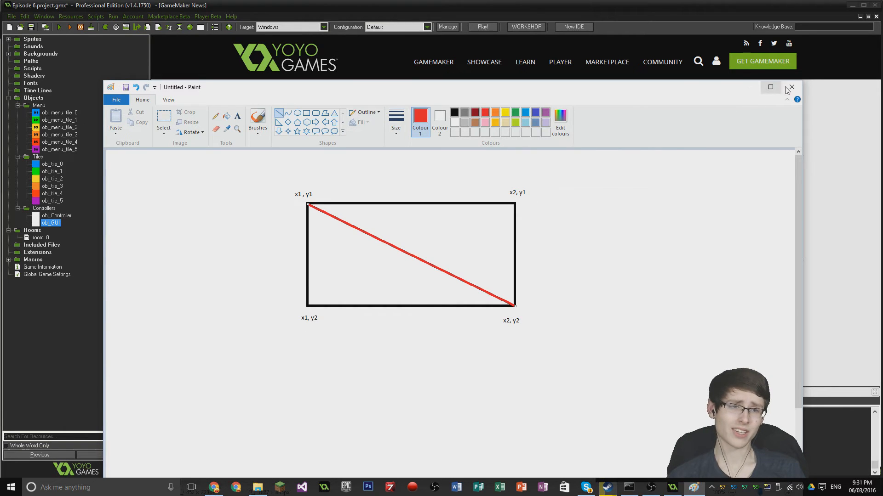
left_click(791, 87)
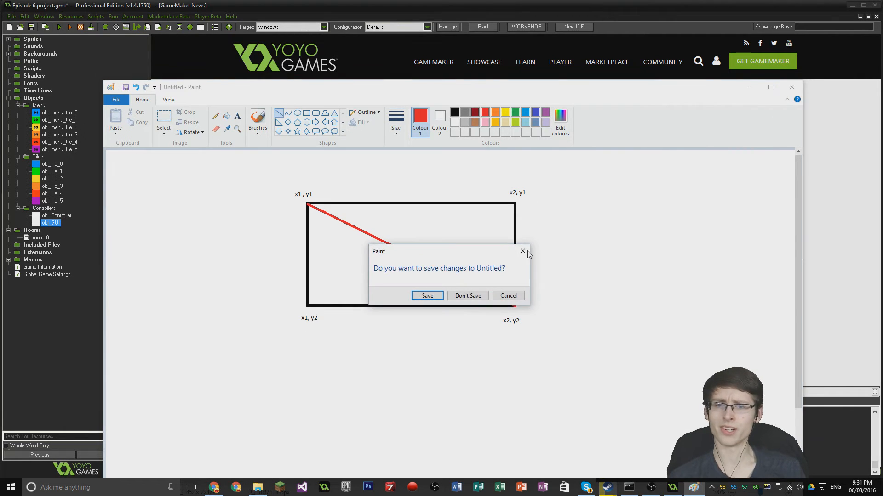
left_click(467, 295)
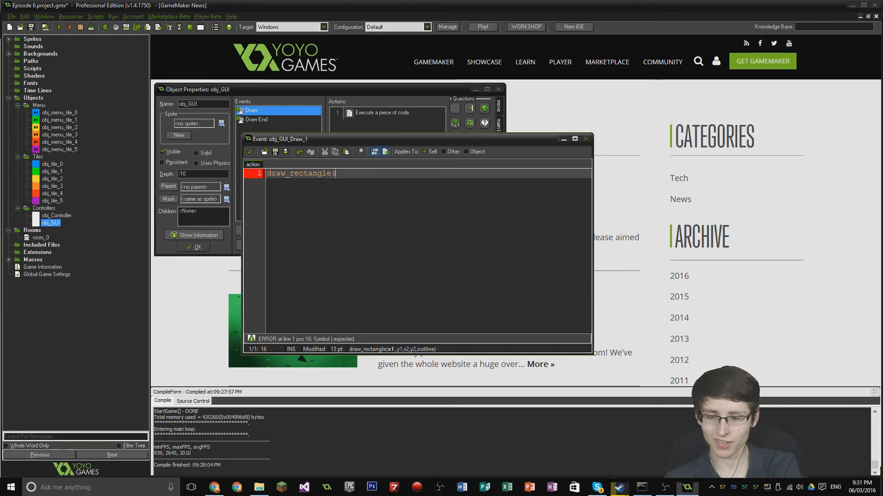
Give draw_rectangle its first two arguments, 30 and 30
type("30")
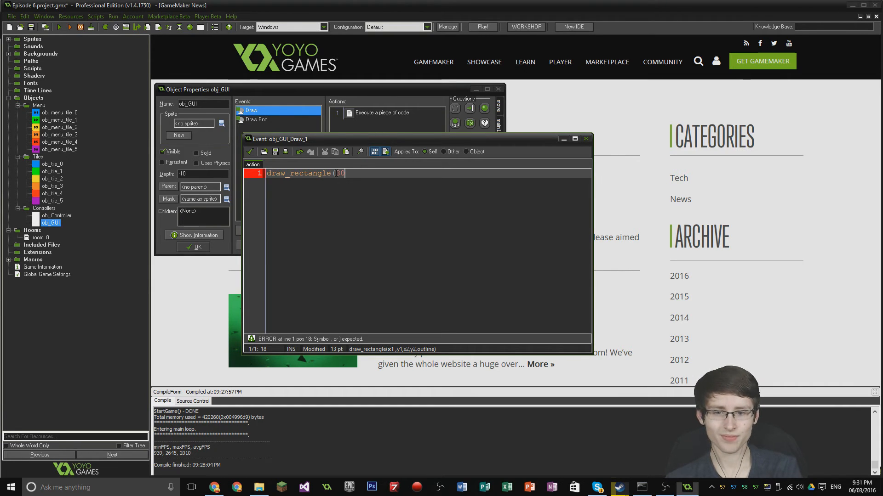
type(",")
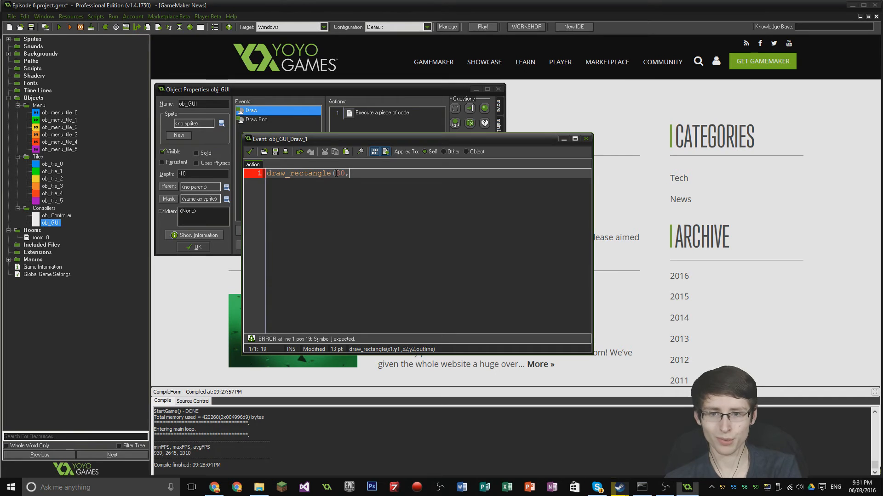
type("30")
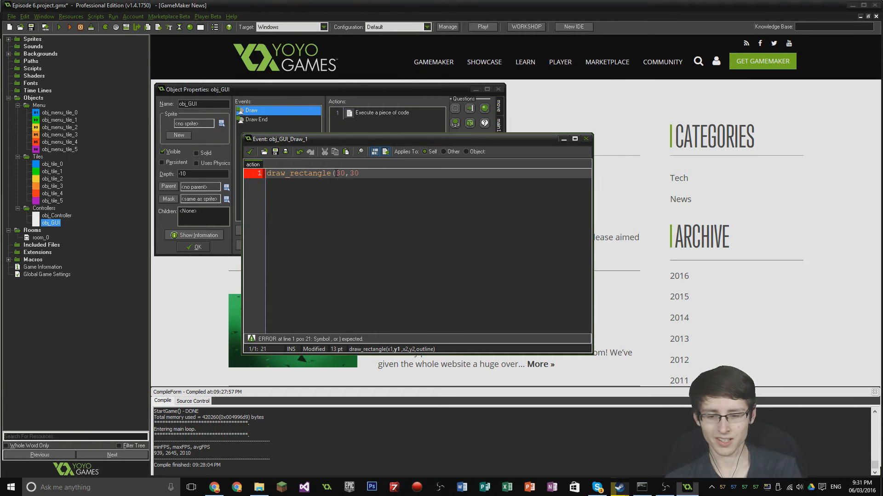
type(",")
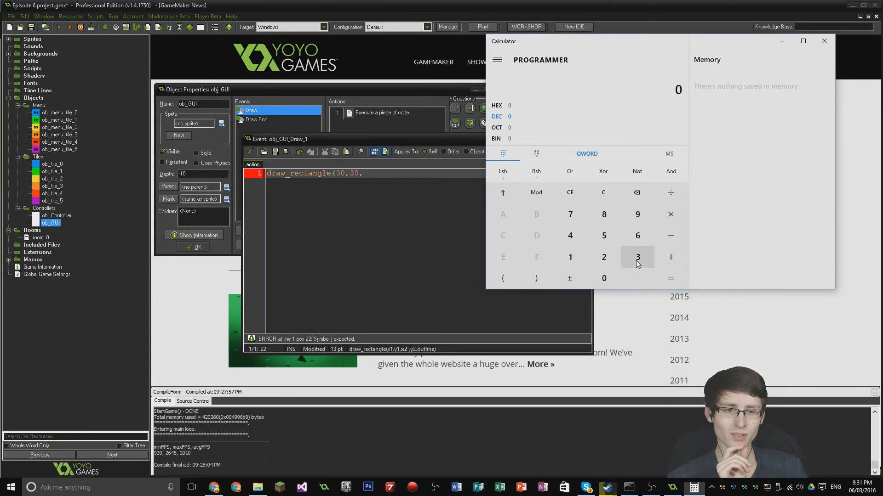
Add 64 to 30 in Calculator to get 94
left_click(603, 278)
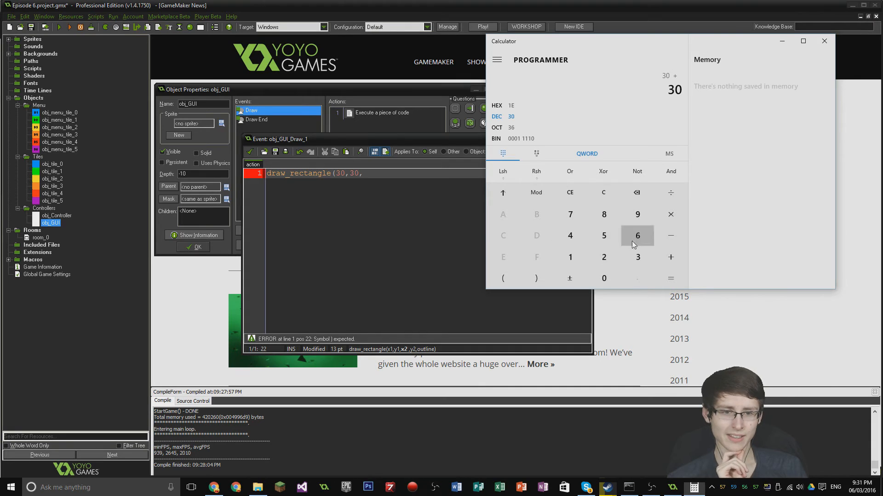
left_click(636, 234)
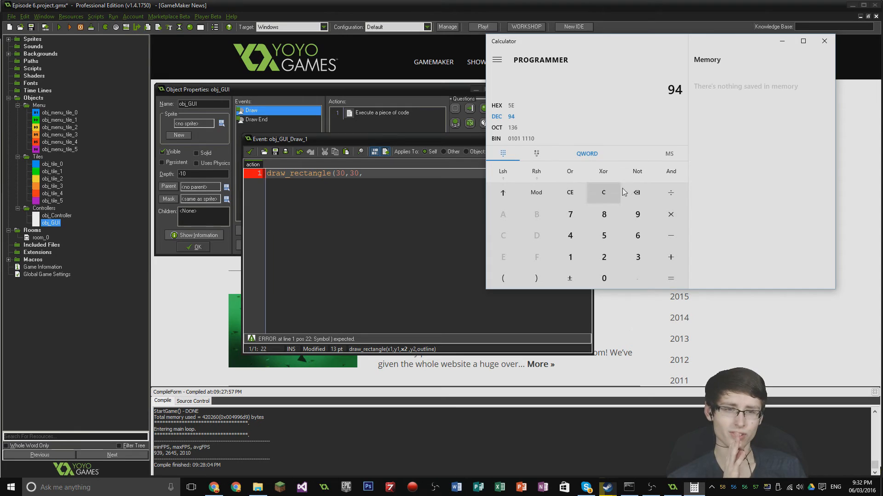
mouse_move(637, 214)
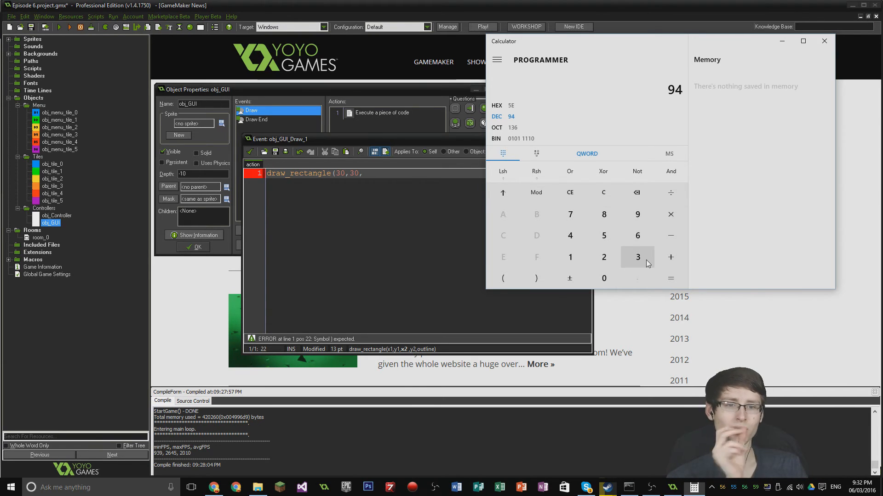
mouse_move(653, 269)
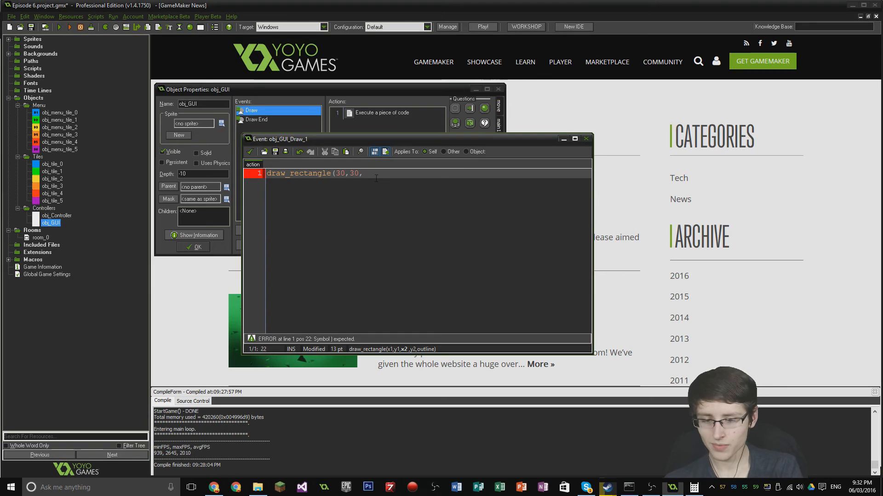
Complete the call as draw_rectangle(30,30,98,50,false)
type("96,")
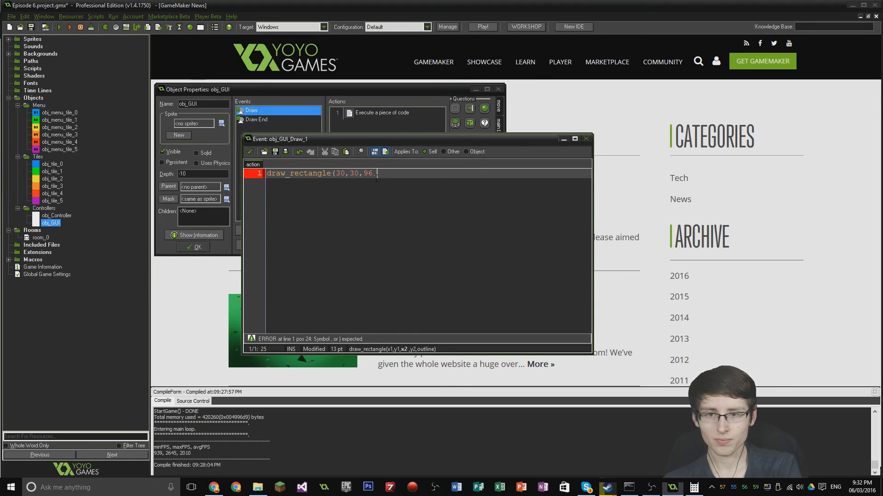
type("98,")
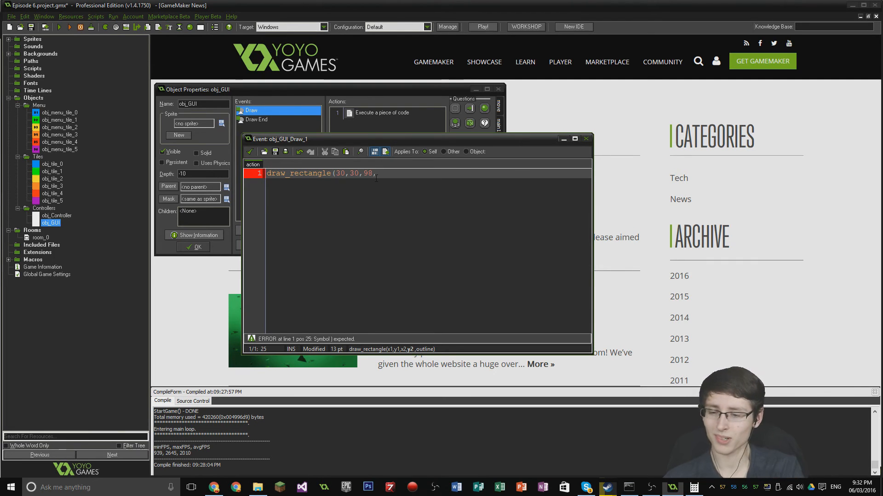
type("50")
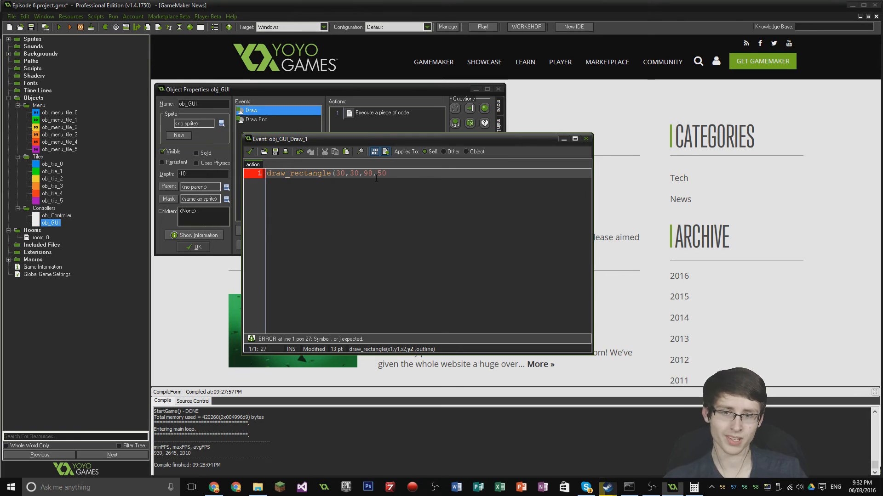
type(")")
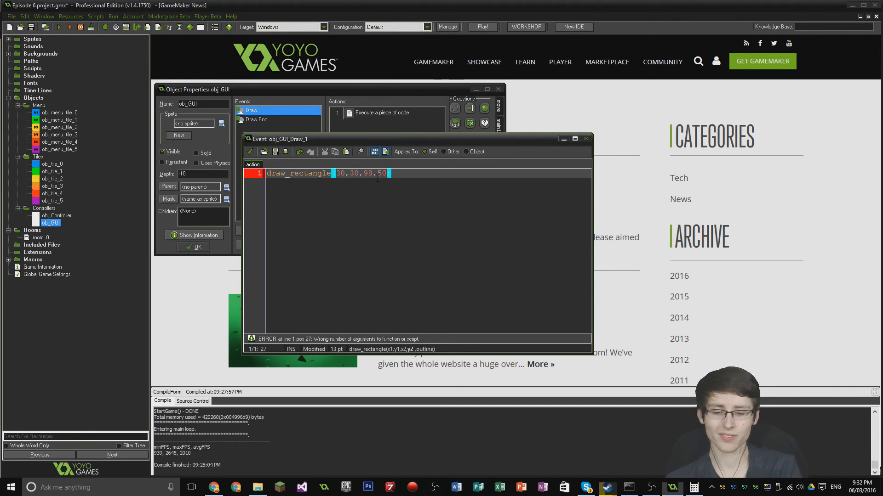
type("fa")
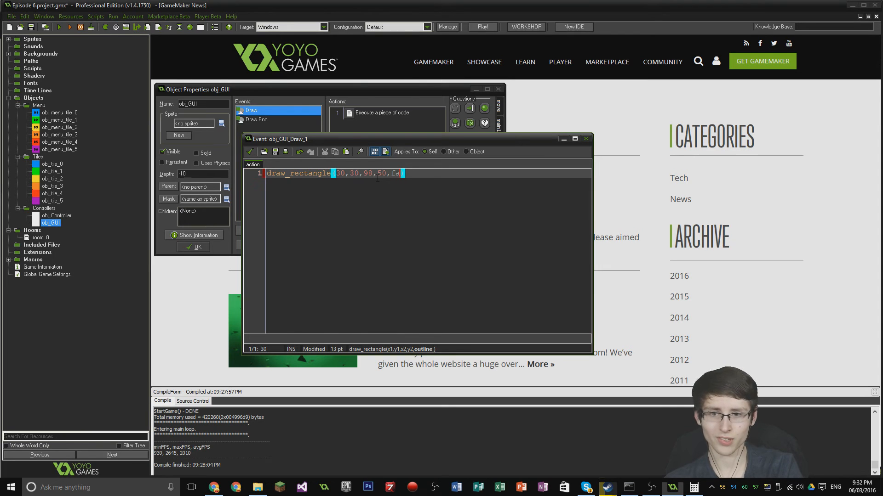
type("lse)")
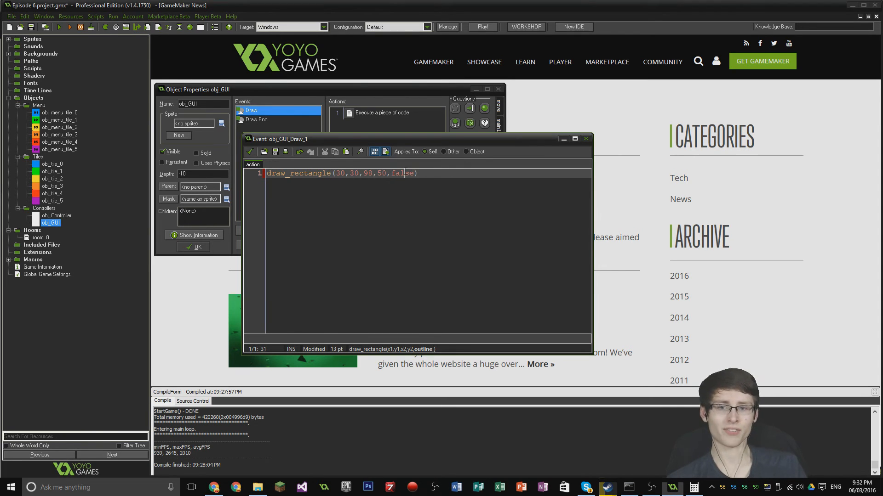
mouse_move(400, 167)
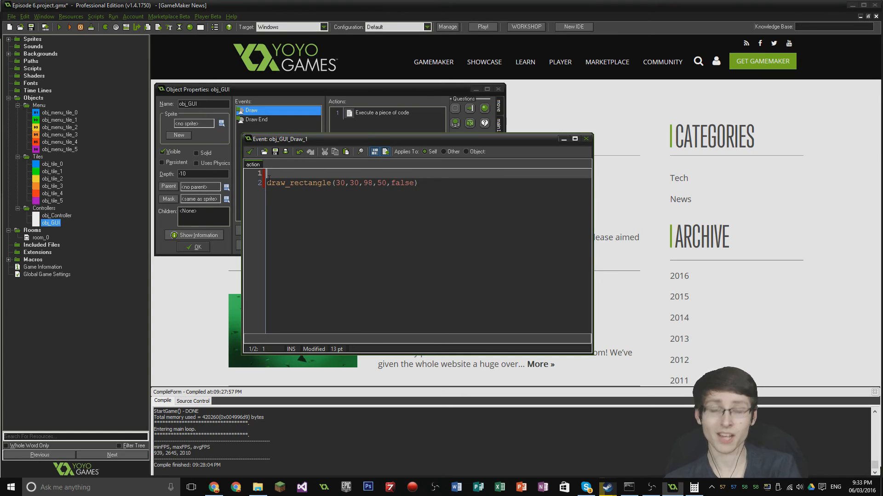
Add draw_set_colour(c_white) above the rectangle and close the colour help page
type("draw_set")
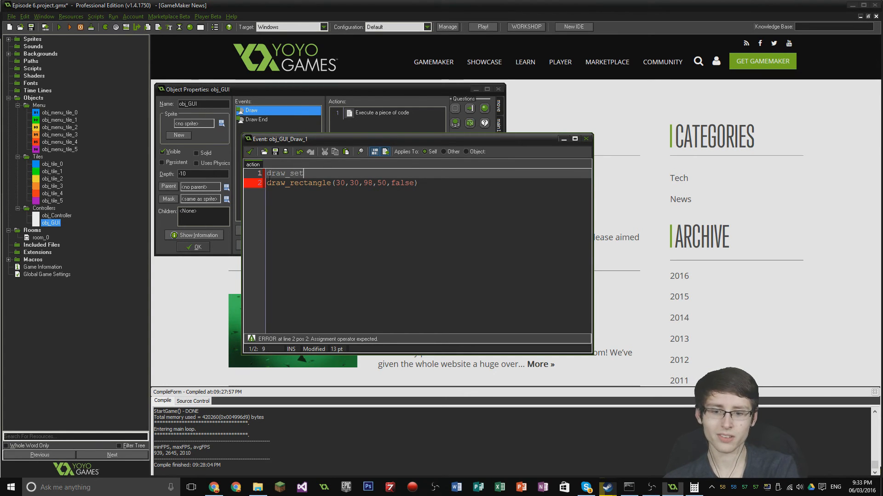
type("_colour(")
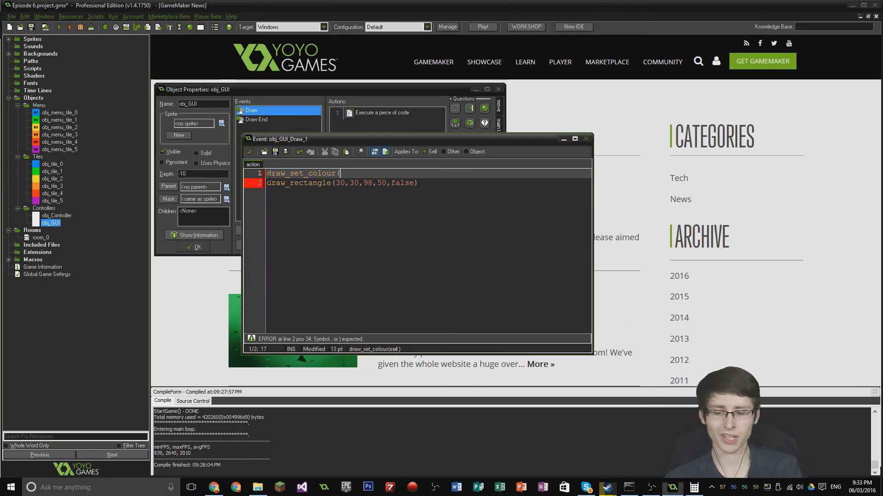
type("c")
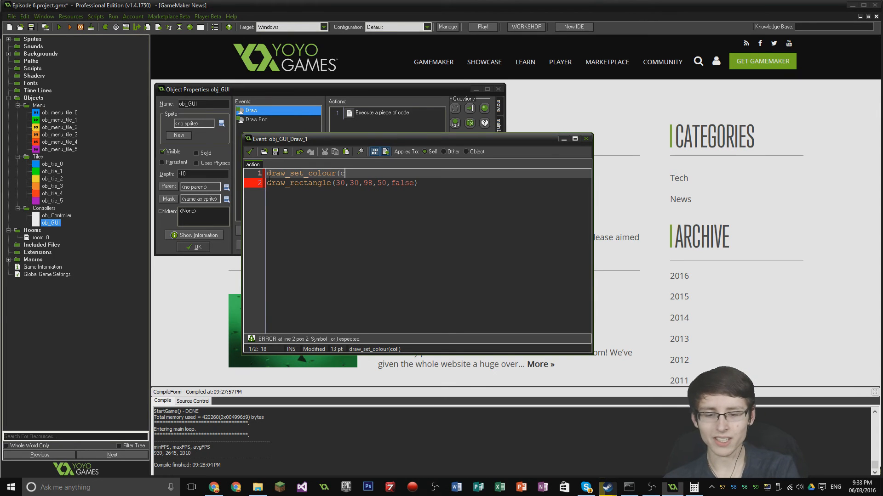
type("_whit")
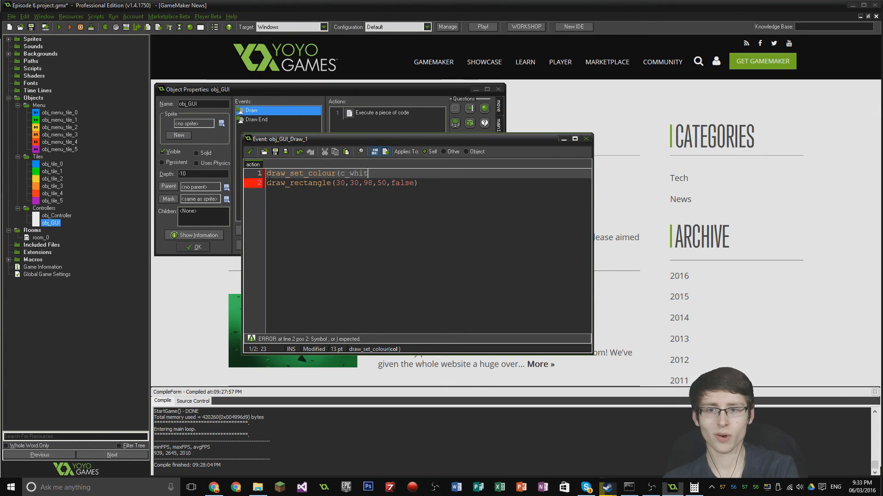
type("e)")
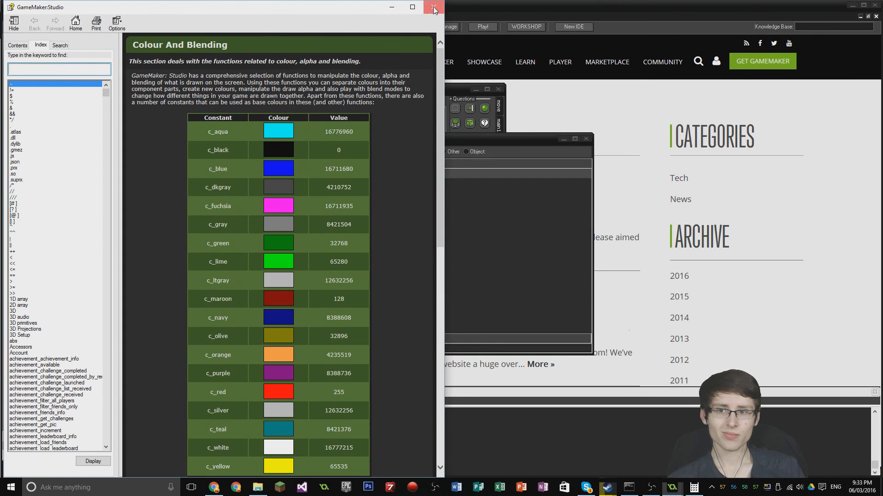
left_click(433, 6)
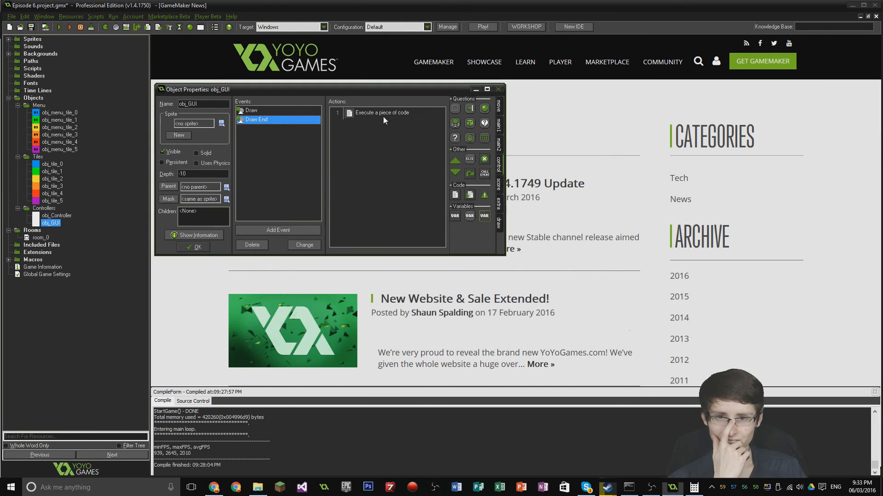
Add draw_set_colour(c_black); as the first line of obj_GUI's Draw End code
double_click(382, 112)
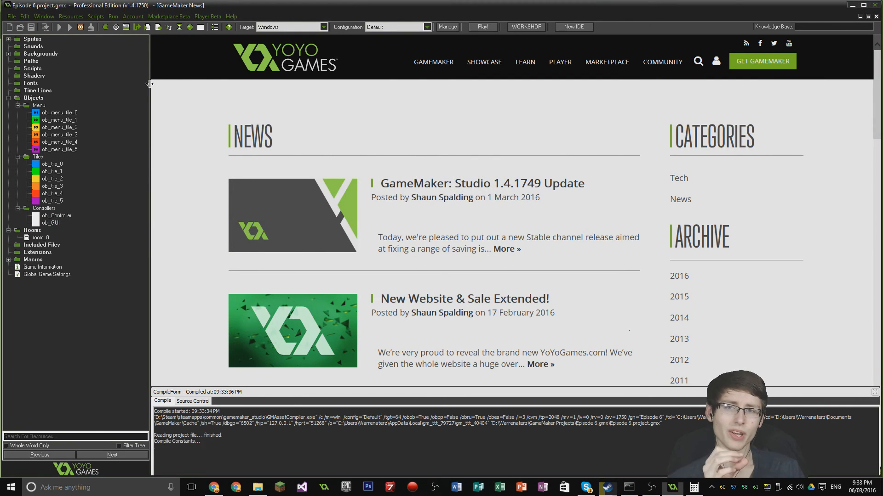
left_click(480, 26)
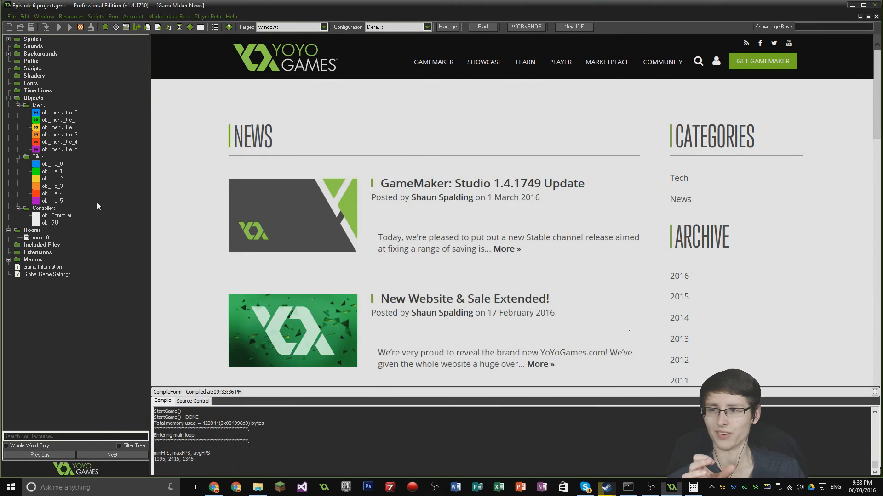
double_click(50, 222)
type("draw_set_colol")
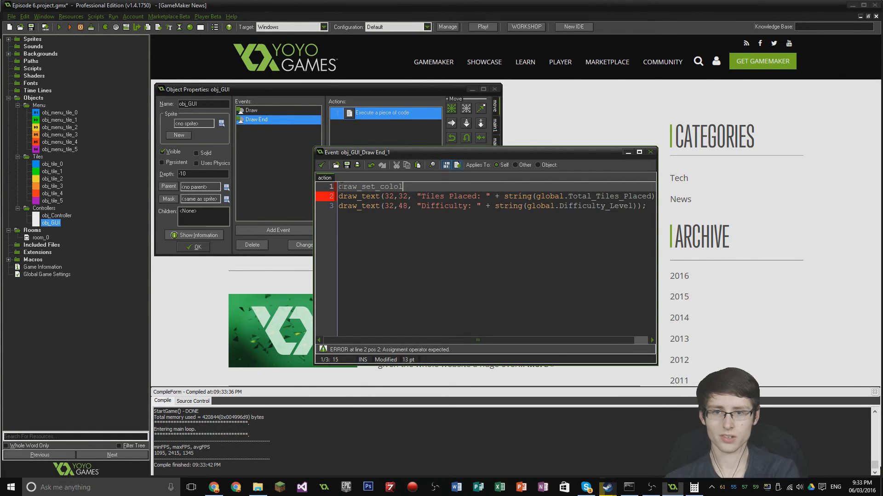
type("ur")
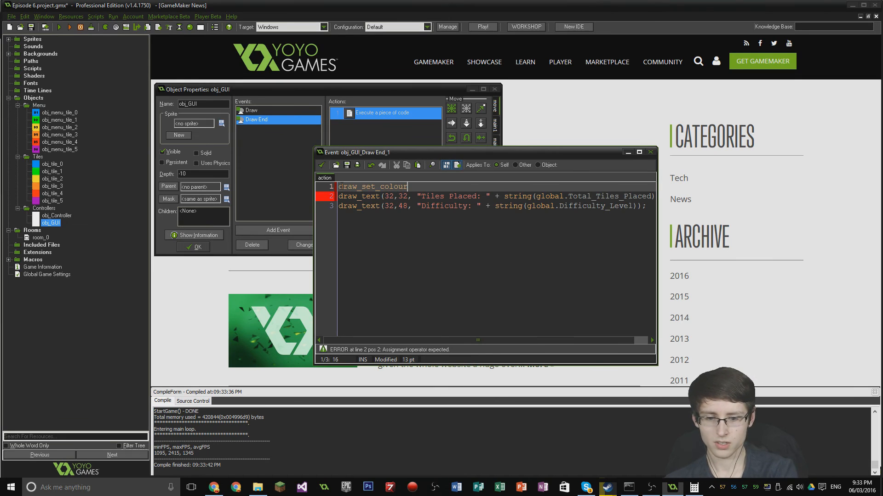
type("(c")
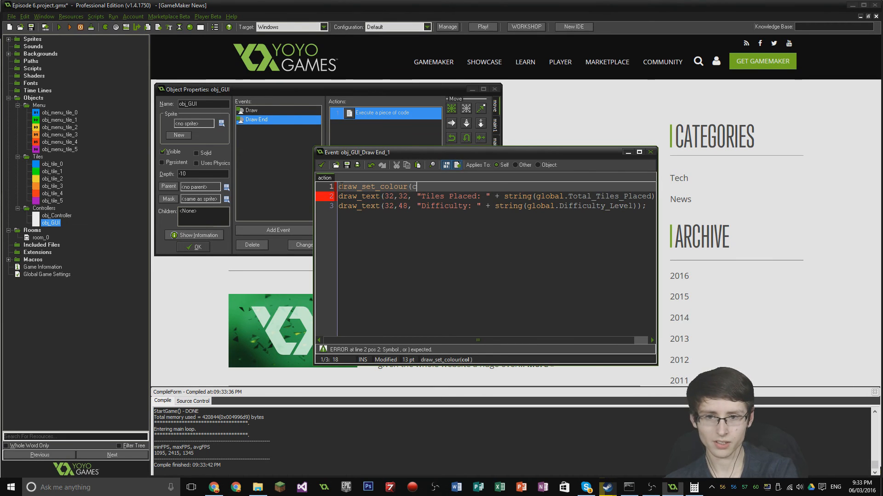
type("_bla")
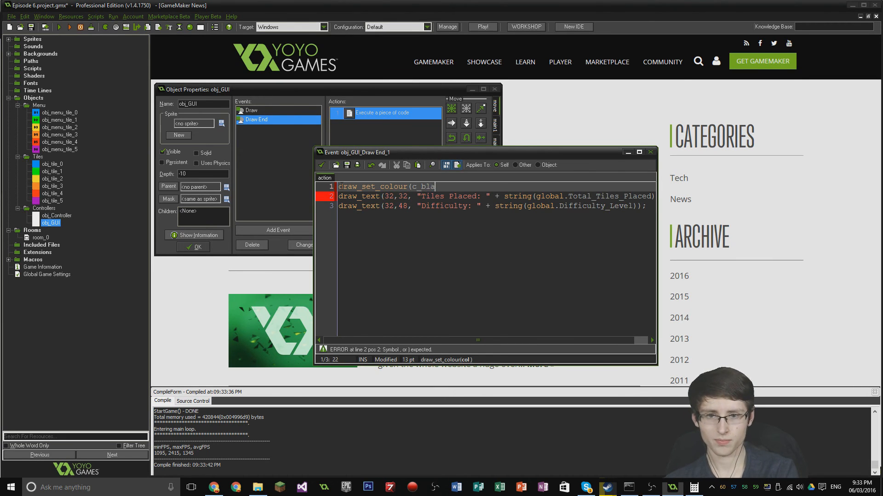
type("ck);")
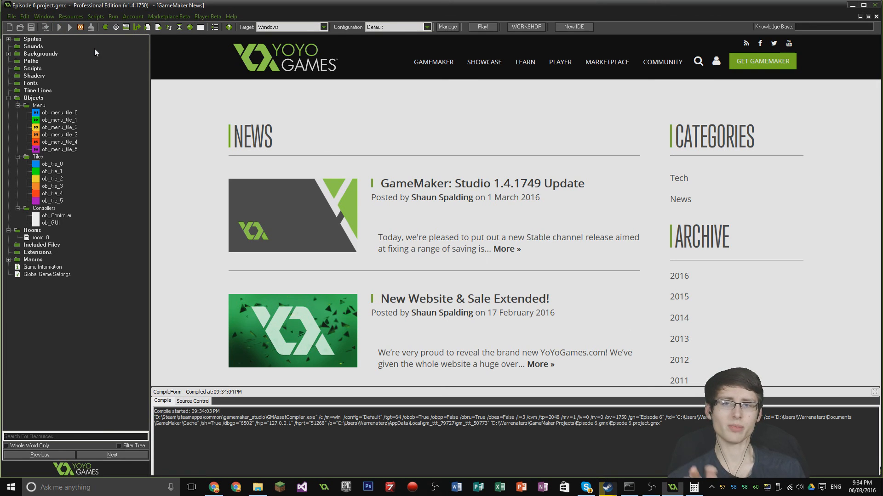
Close the running game after checking the black counter text and reopen obj_GUI's properties
left_click(481, 26)
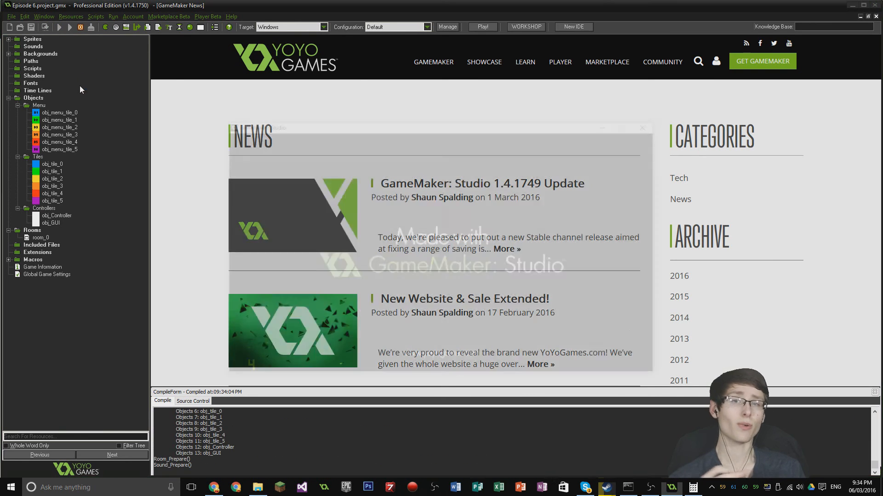
left_click(481, 26)
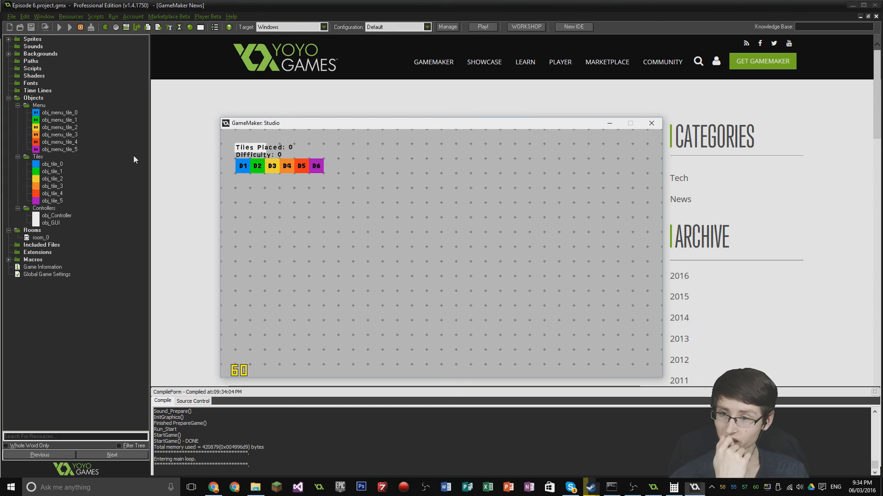
mouse_move(98, 234)
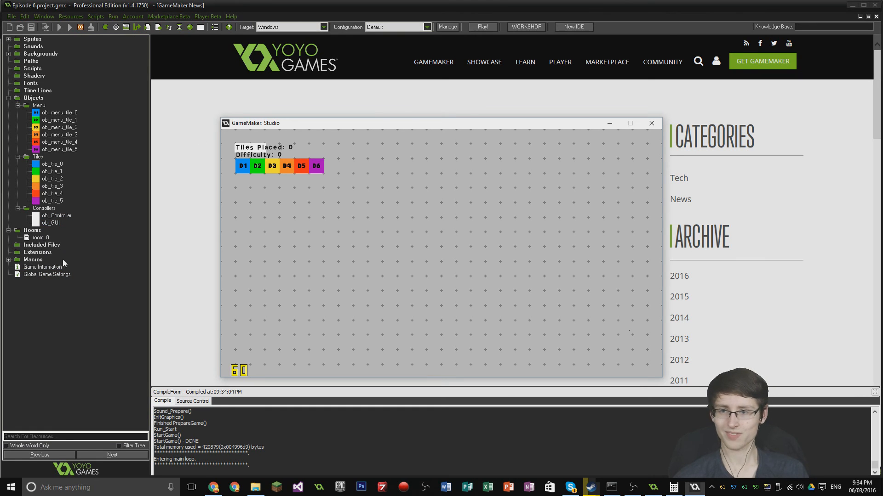
double_click(49, 223)
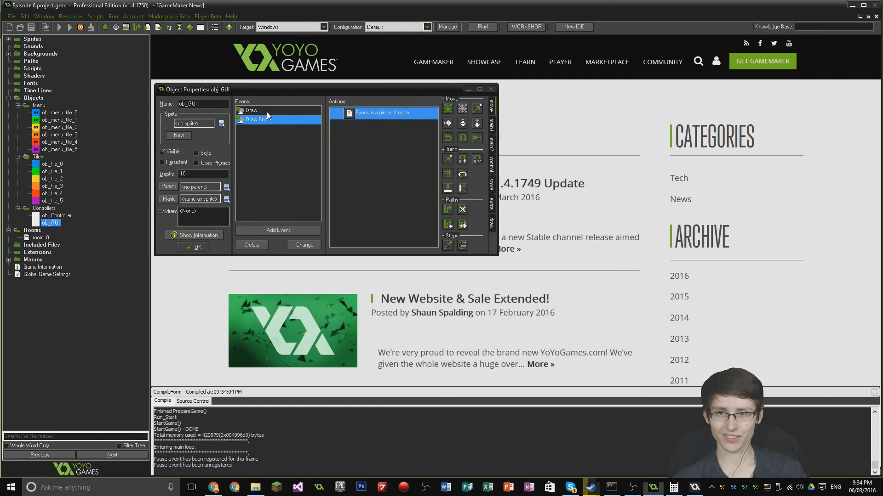
Change draw_rectangle's x2 to 226 and y2 to 66 so the white box covers both lines
double_click(383, 112)
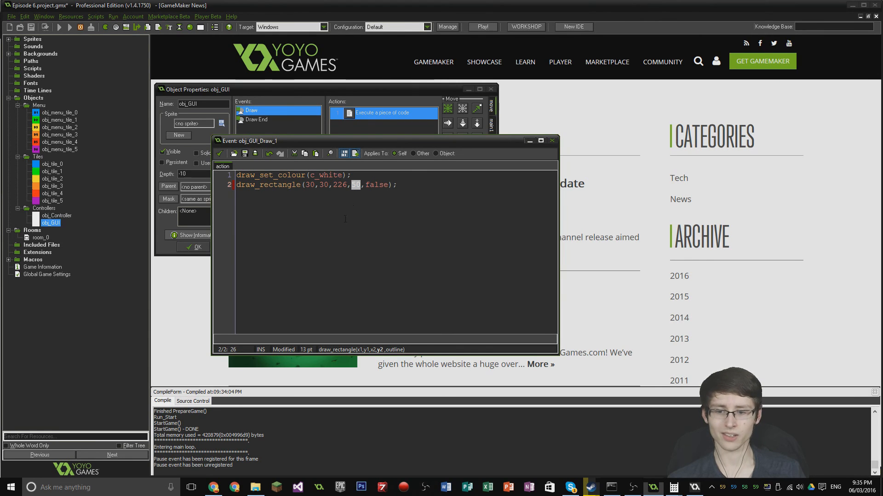
type("66")
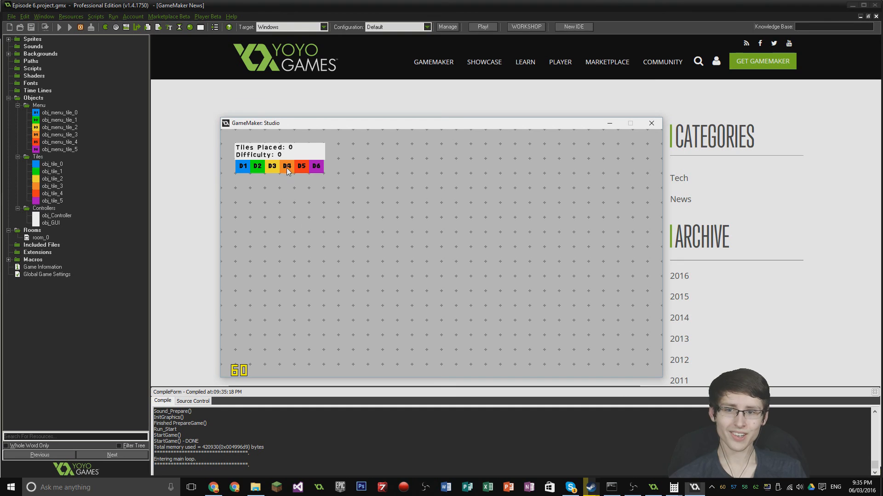
Place the orange, purple, orange and green tiles on the grid, raising the counters
left_click(337, 216)
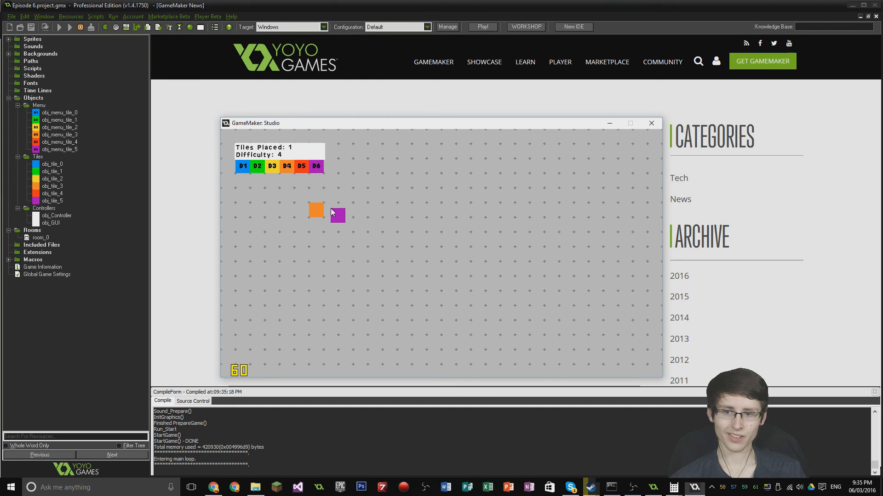
left_click(337, 214)
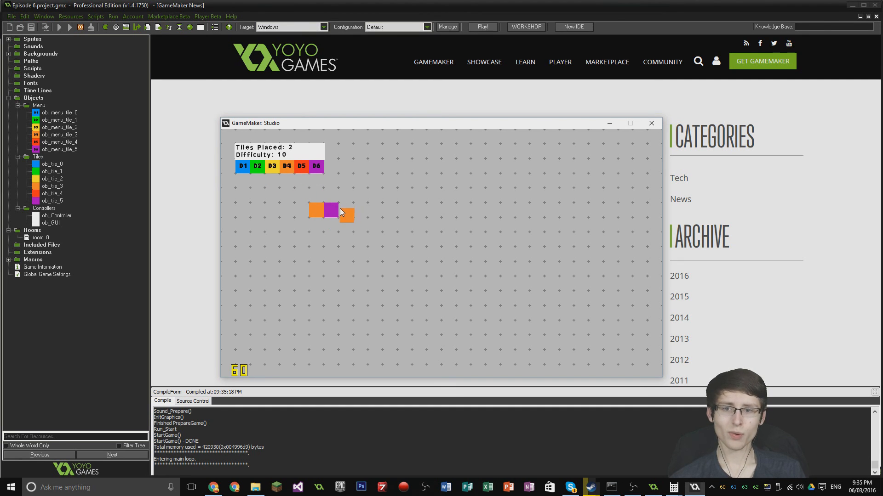
left_click(342, 213)
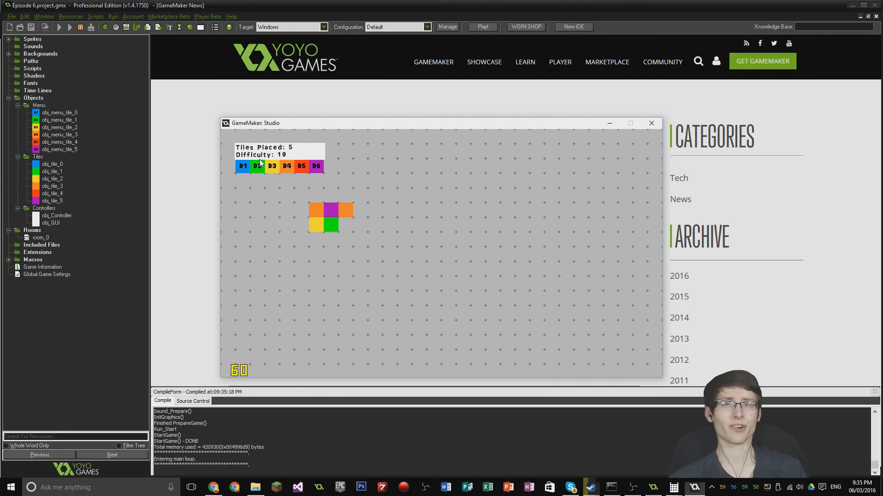
left_click(354, 231)
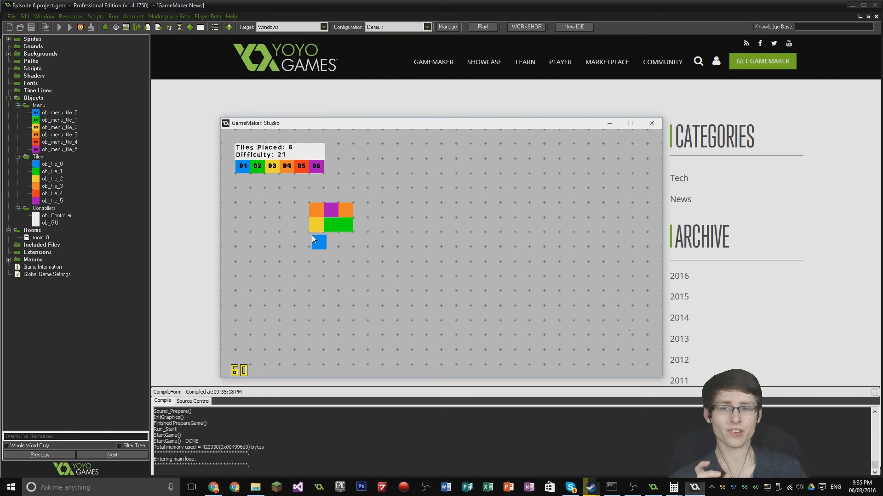
Place the blue, next and yellow tiles until Tiles Placed is 11 and Difficulty 30, then close the game
left_click(316, 240)
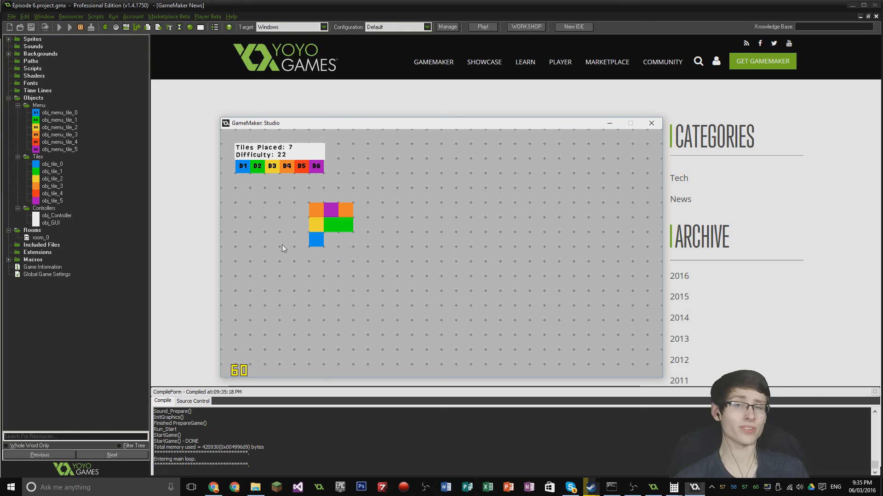
left_click(338, 249)
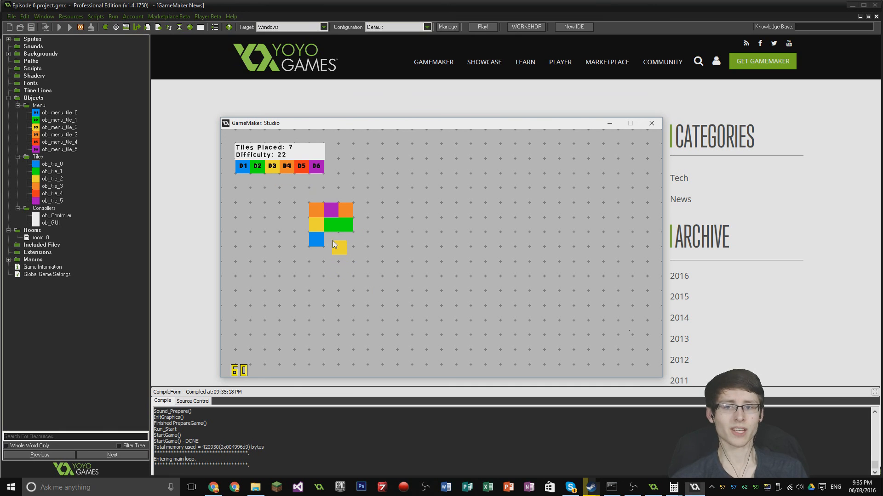
left_click(345, 238)
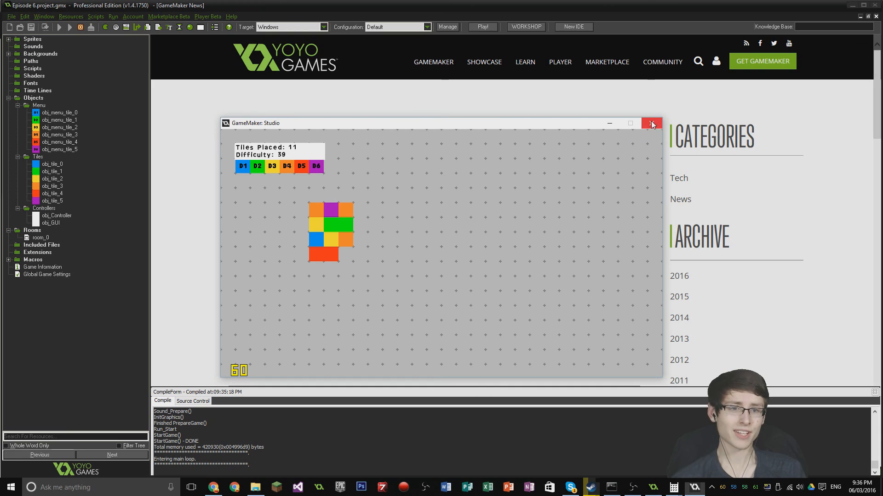
left_click(652, 123)
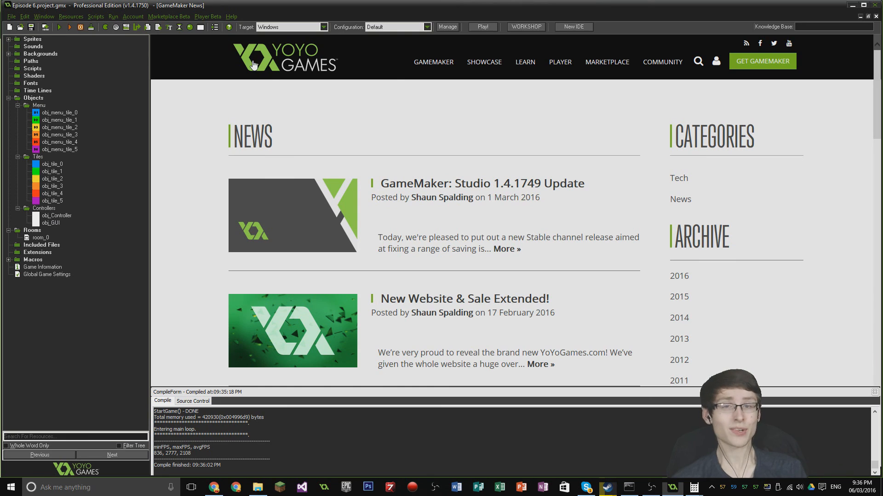
mouse_move(257, 106)
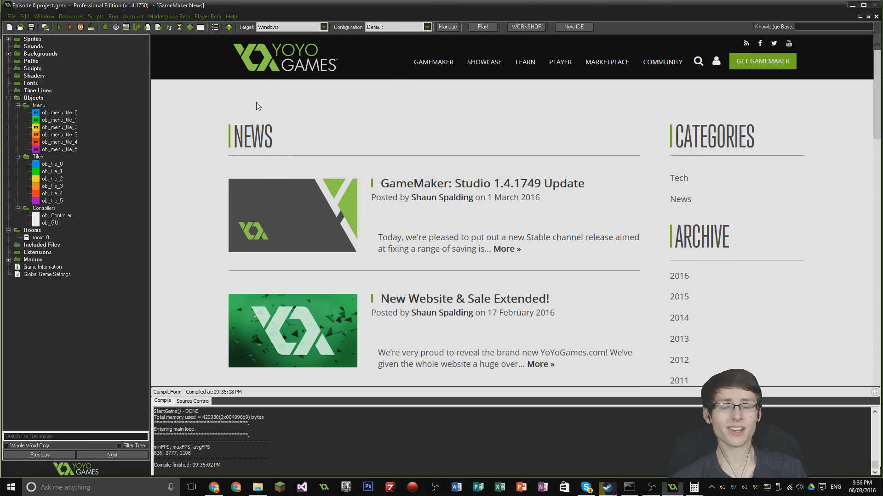
mouse_move(253, 99)
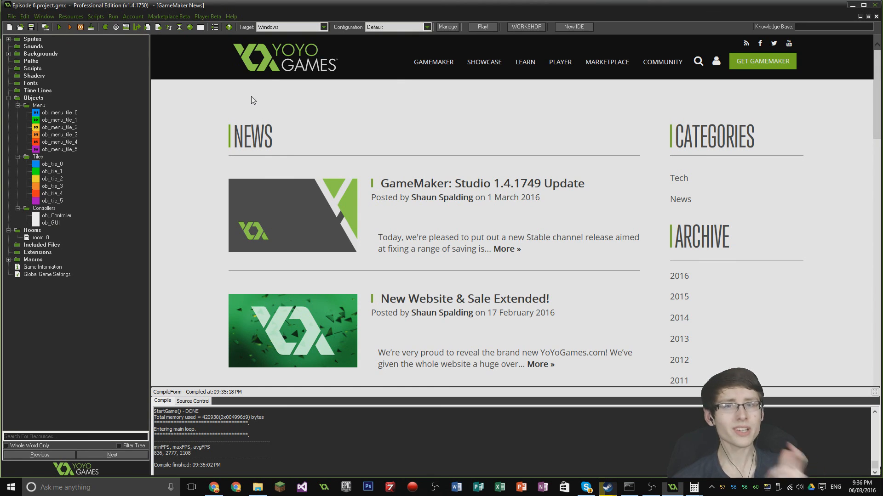